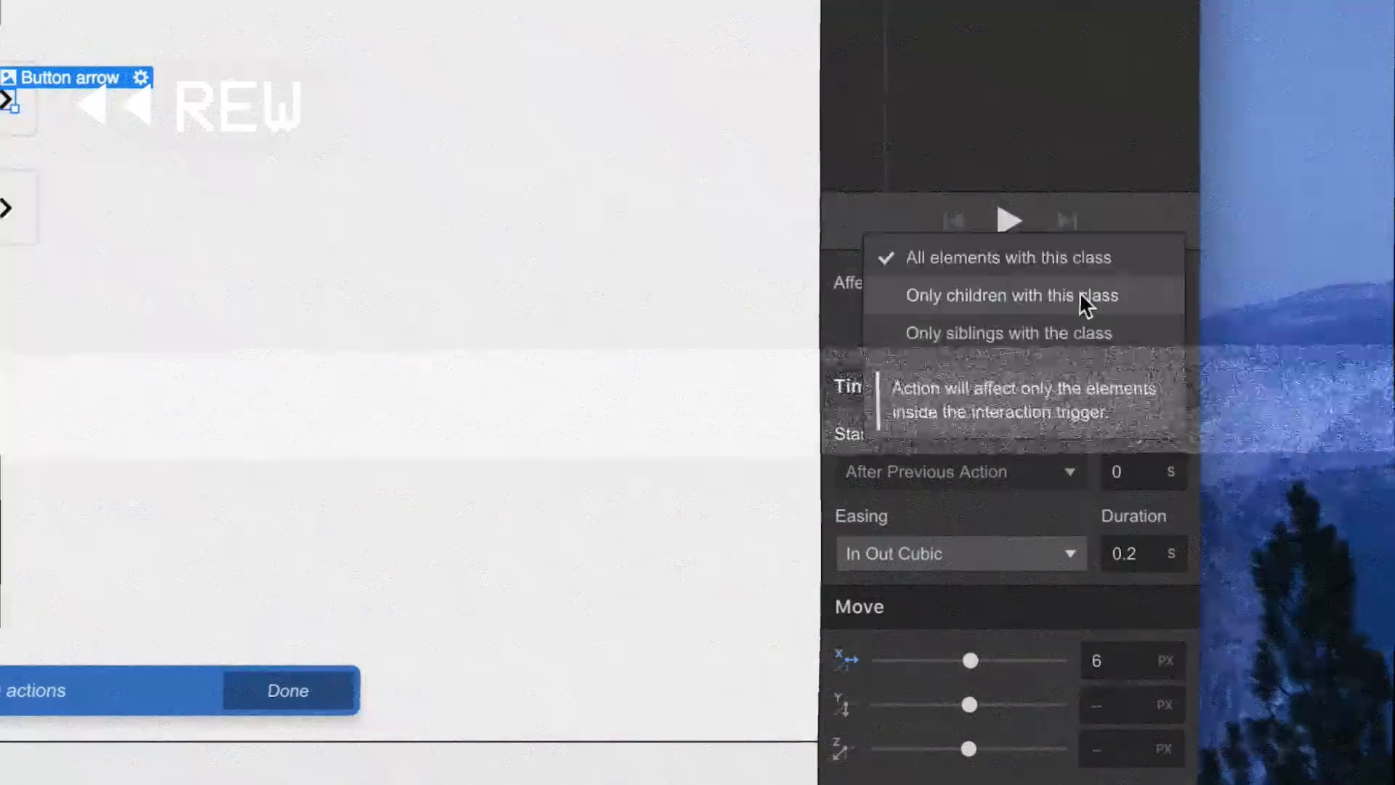
# Select the whole Button box link block ready to copy and paste a second LEARN MORE button
pyautogui.click(287, 690)
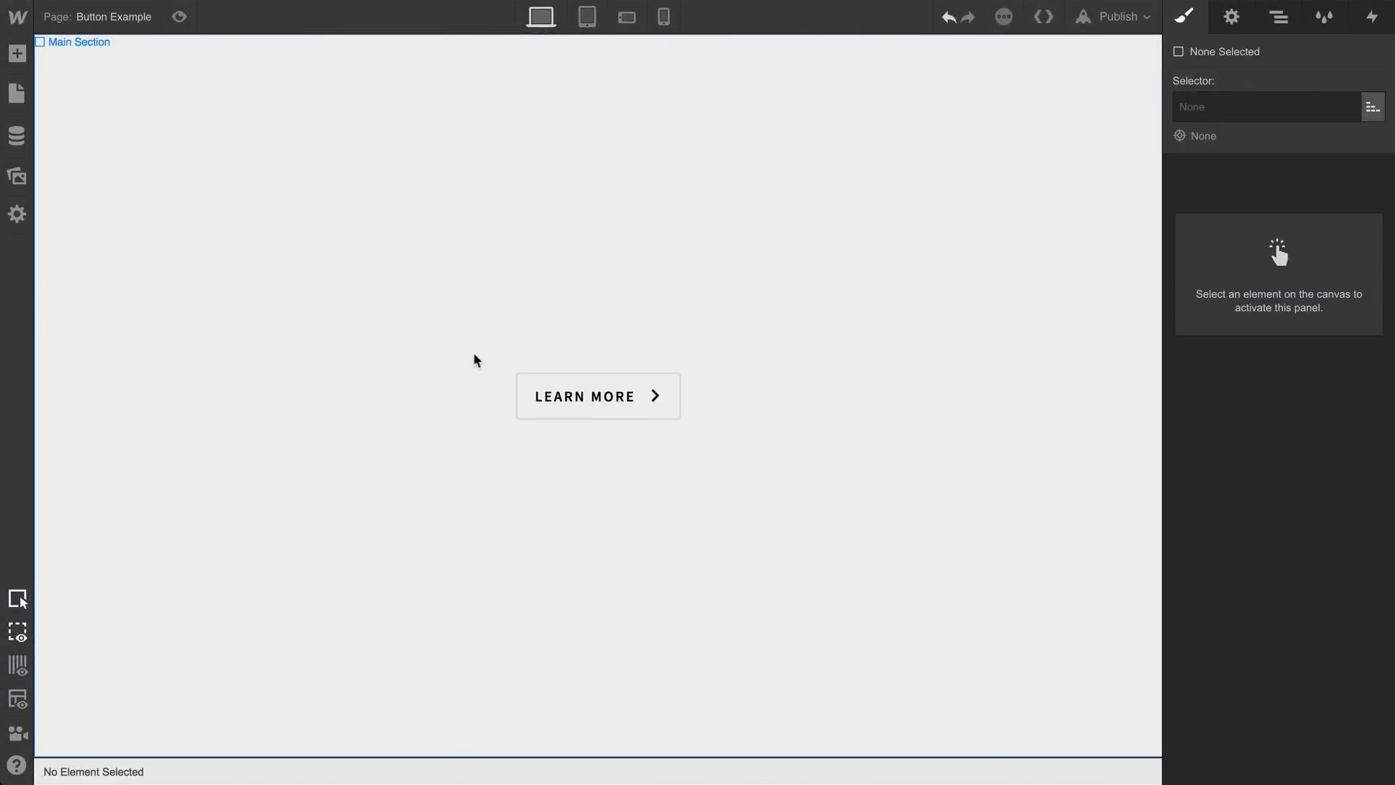
pyautogui.click(597, 395)
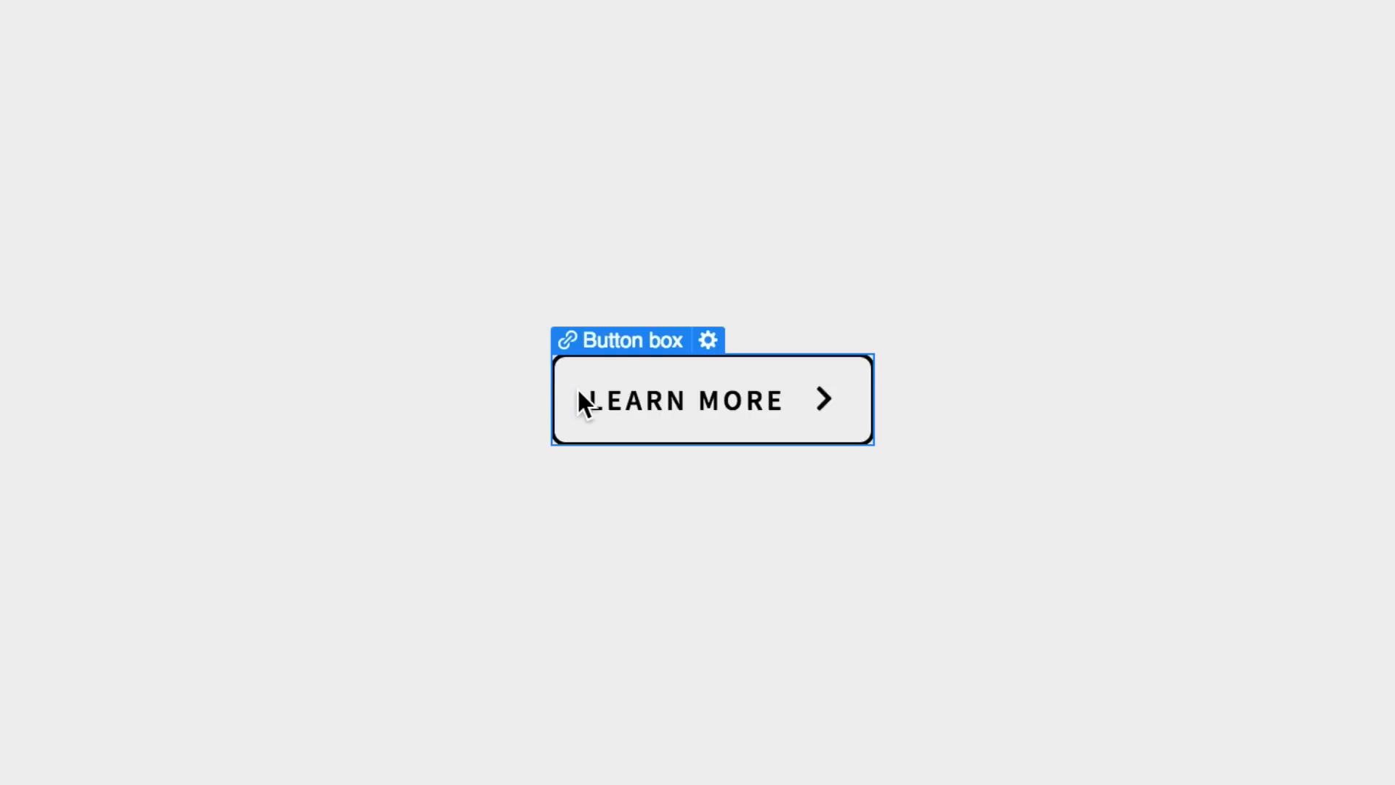
pyautogui.click(819, 398)
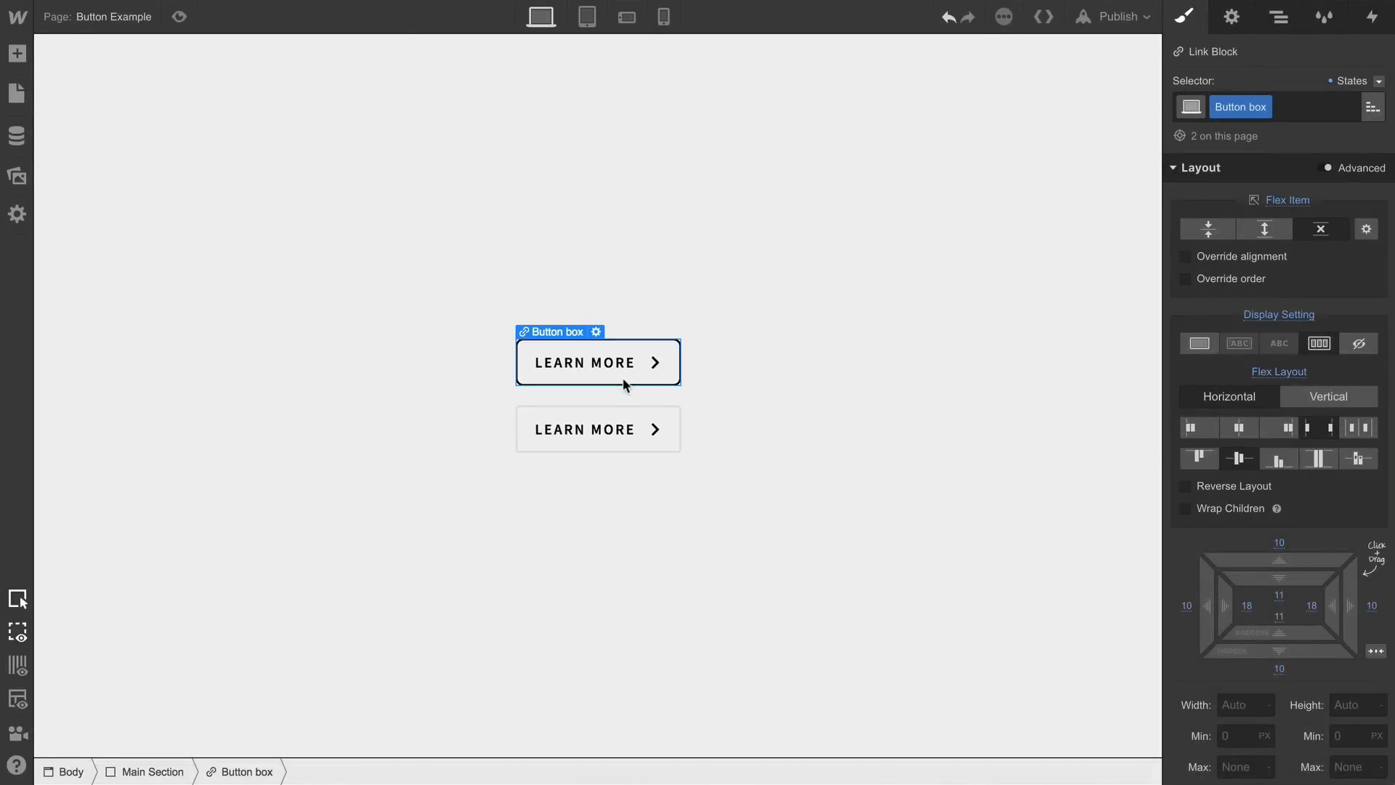
# Select the first LEARN MORE button box and show its Interactions panel
pyautogui.click(597, 428)
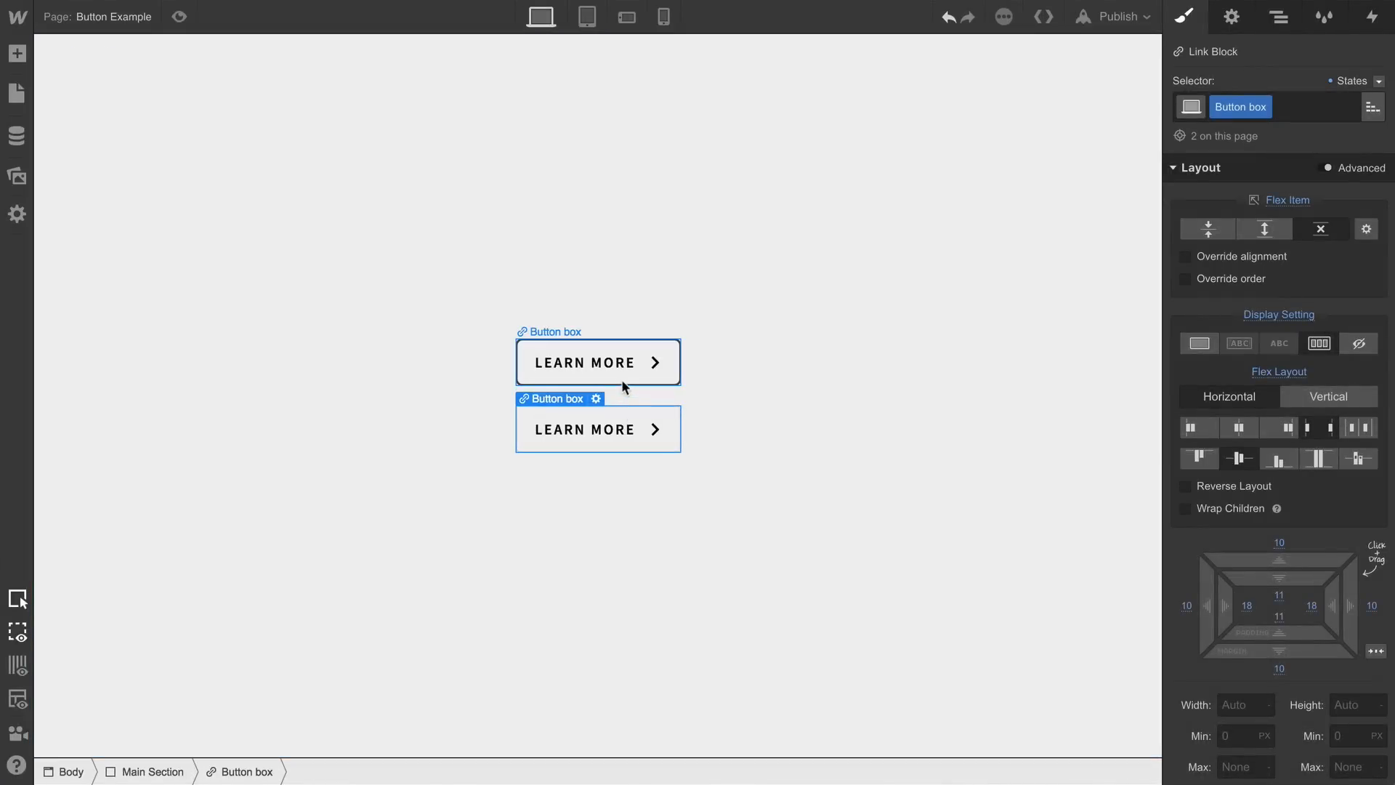
pyautogui.click(582, 362)
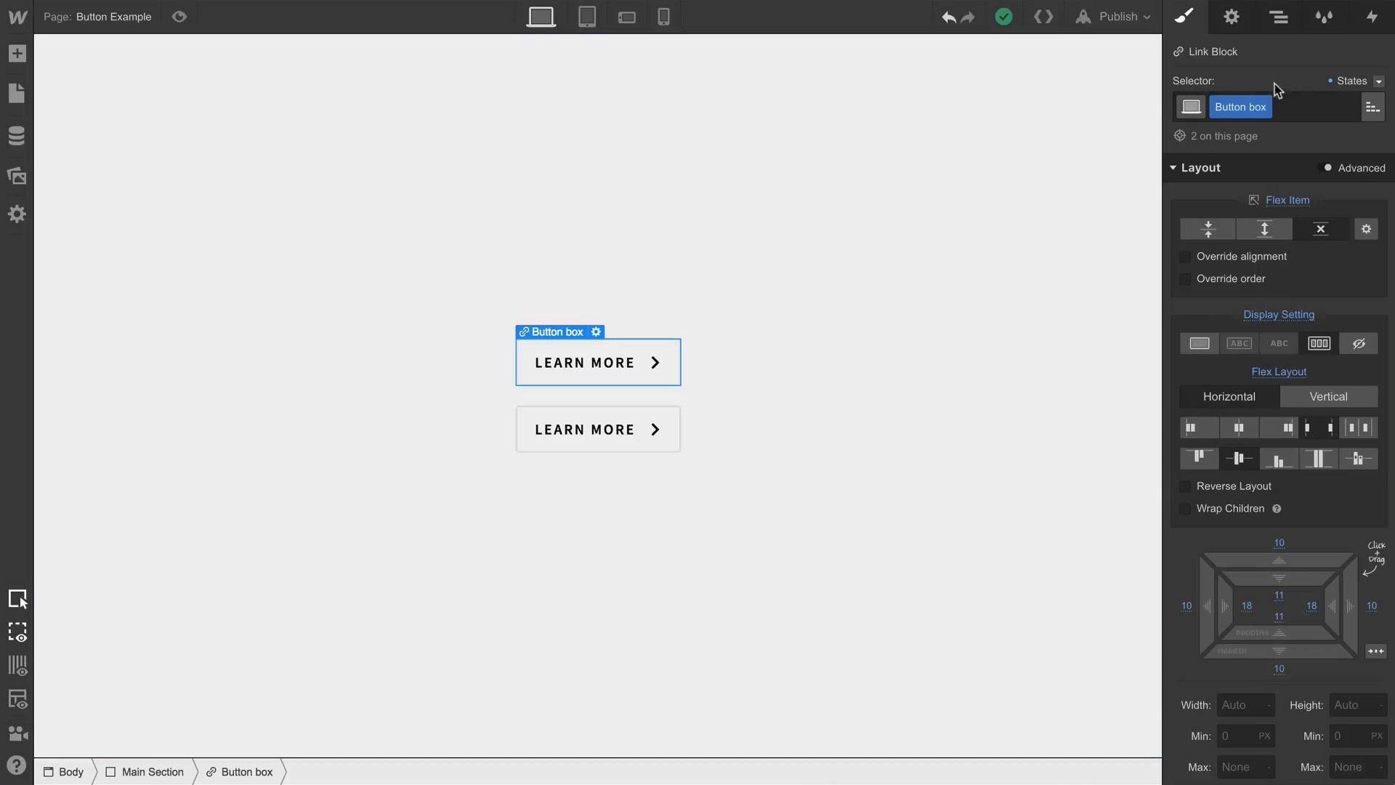
pyautogui.click(1370, 17)
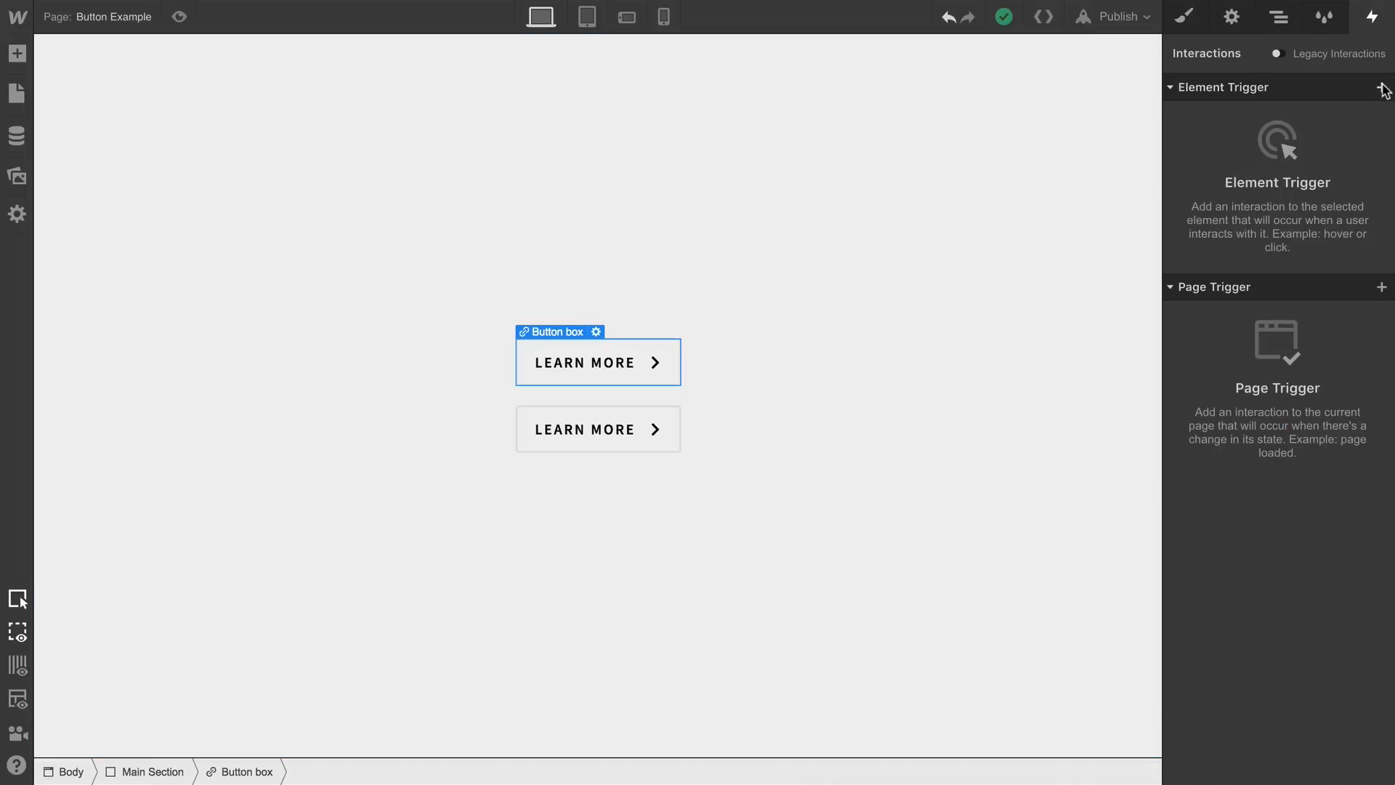
# Add a Mouse Hover element trigger and reach the On Hover action list
pyautogui.click(1382, 86)
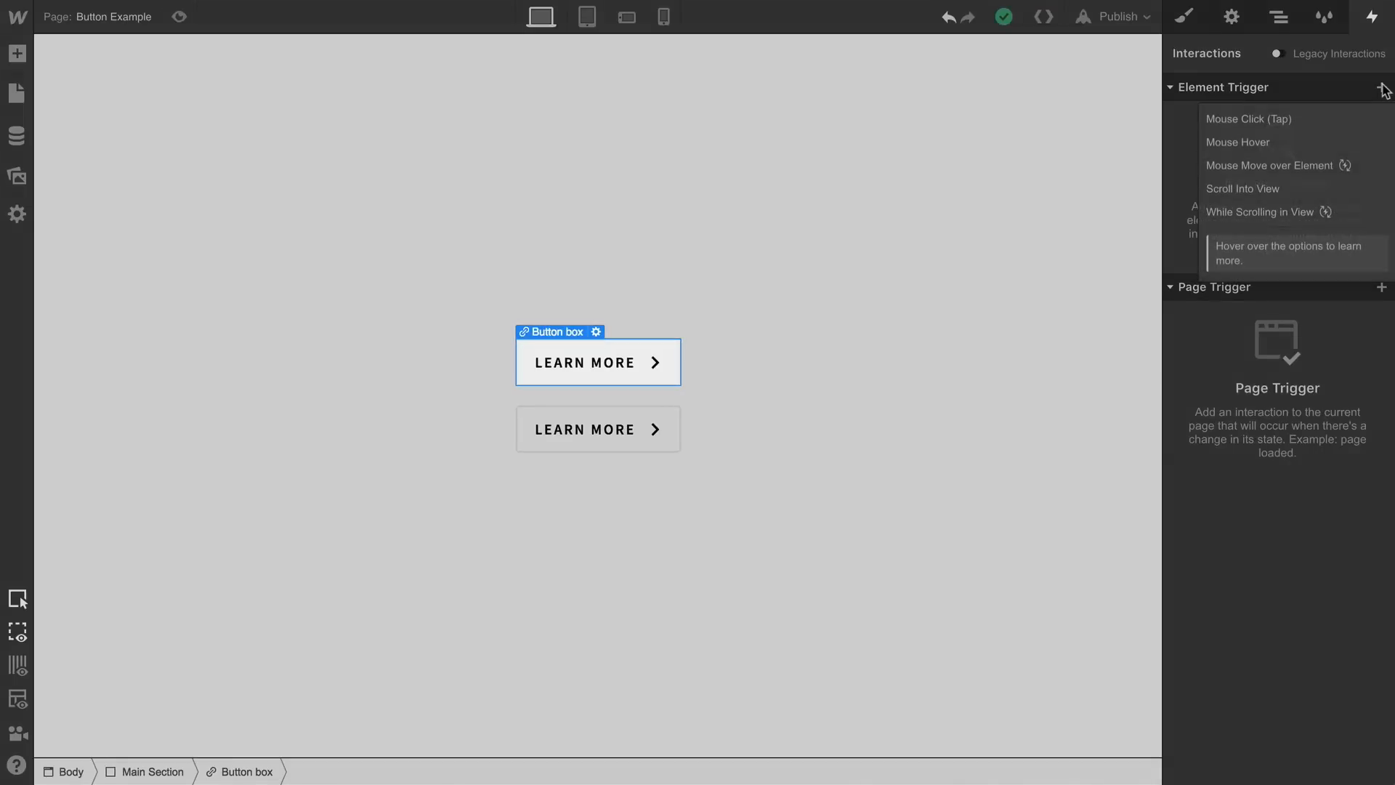
pyautogui.moveTo(1295, 143)
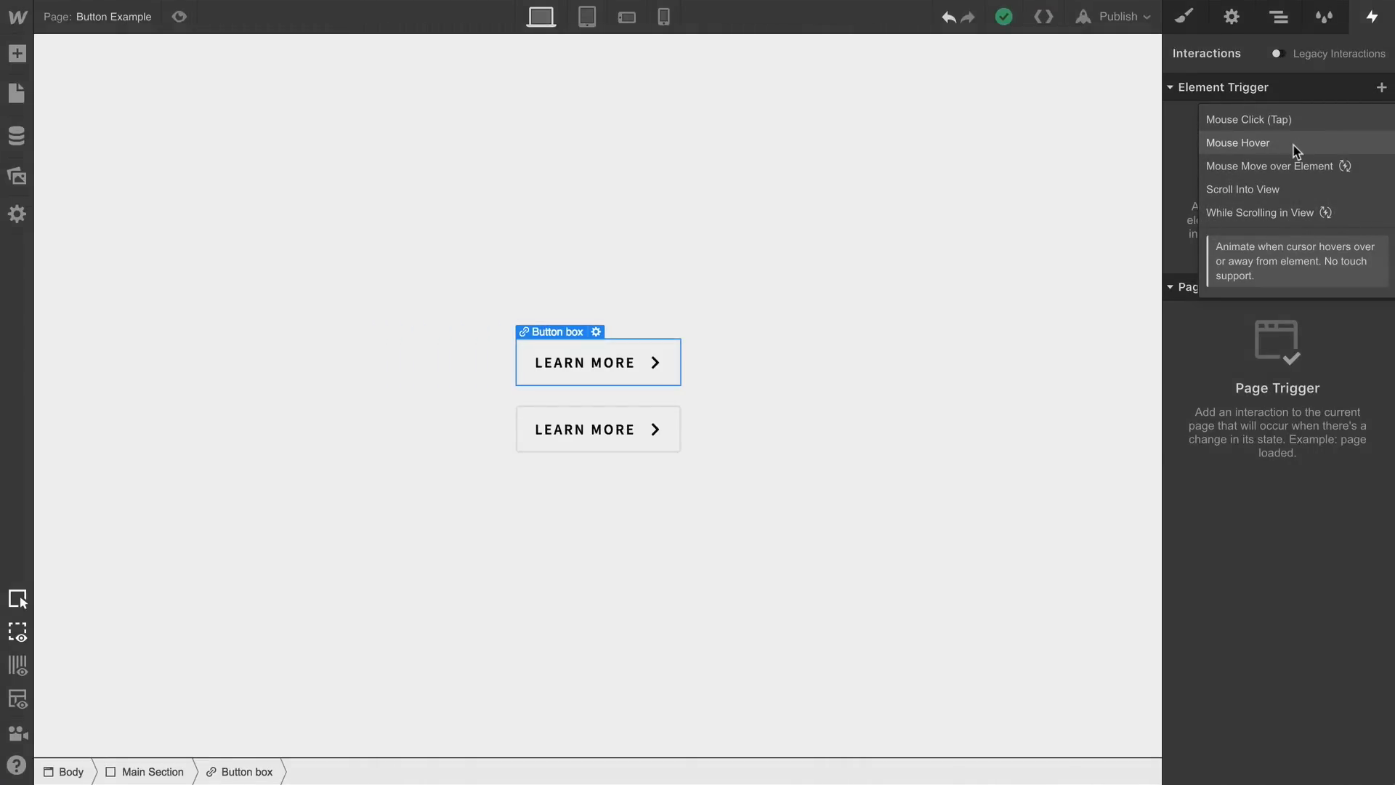
pyautogui.click(1238, 143)
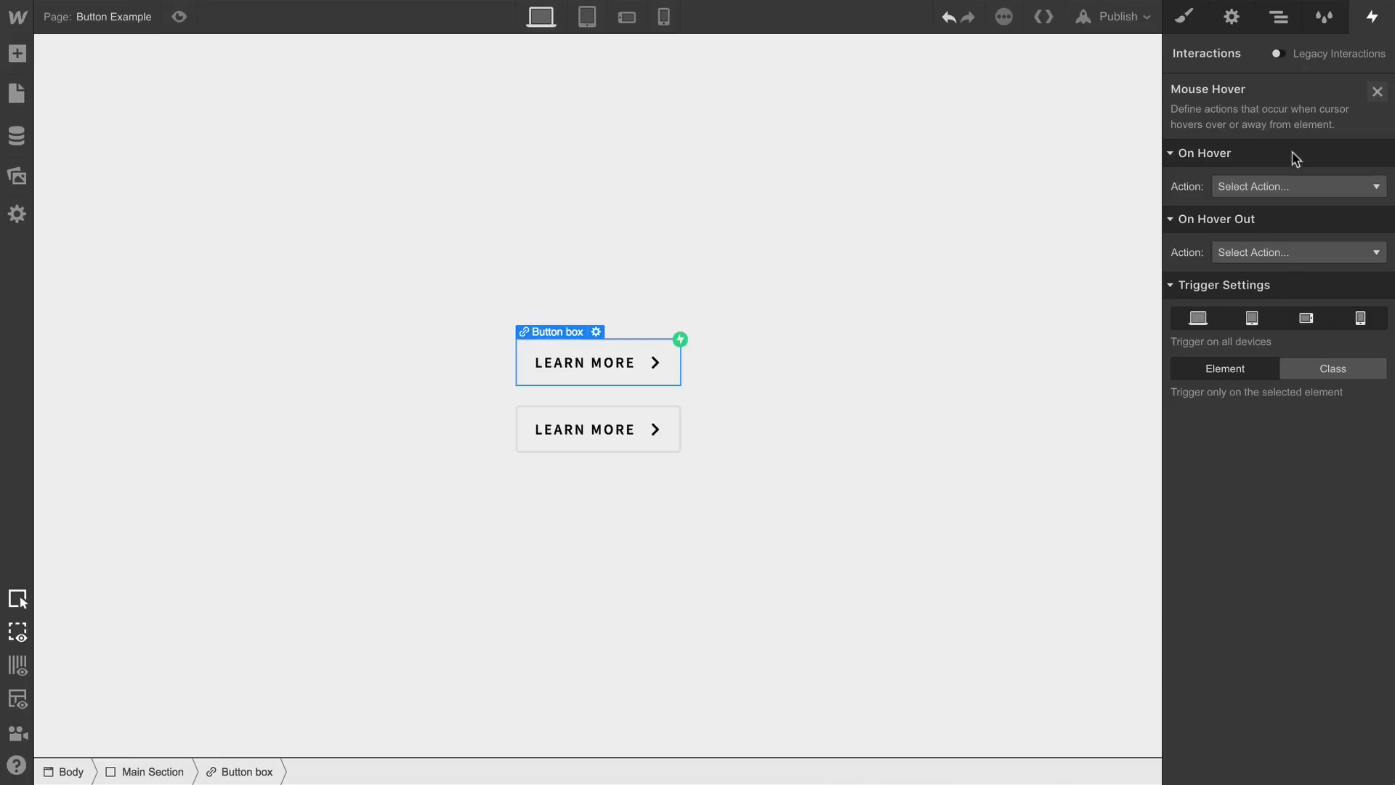
pyautogui.click(1296, 186)
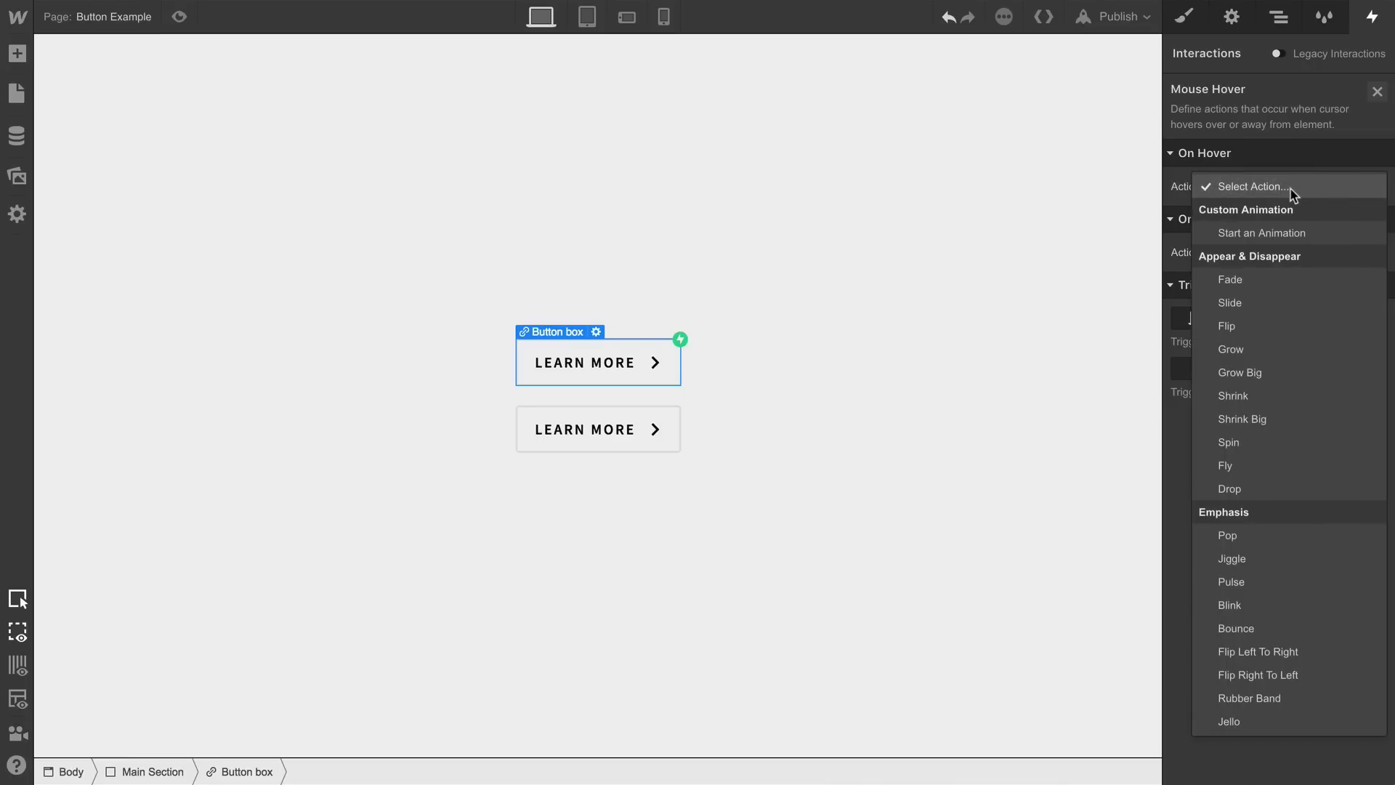
pyautogui.moveTo(1288, 233)
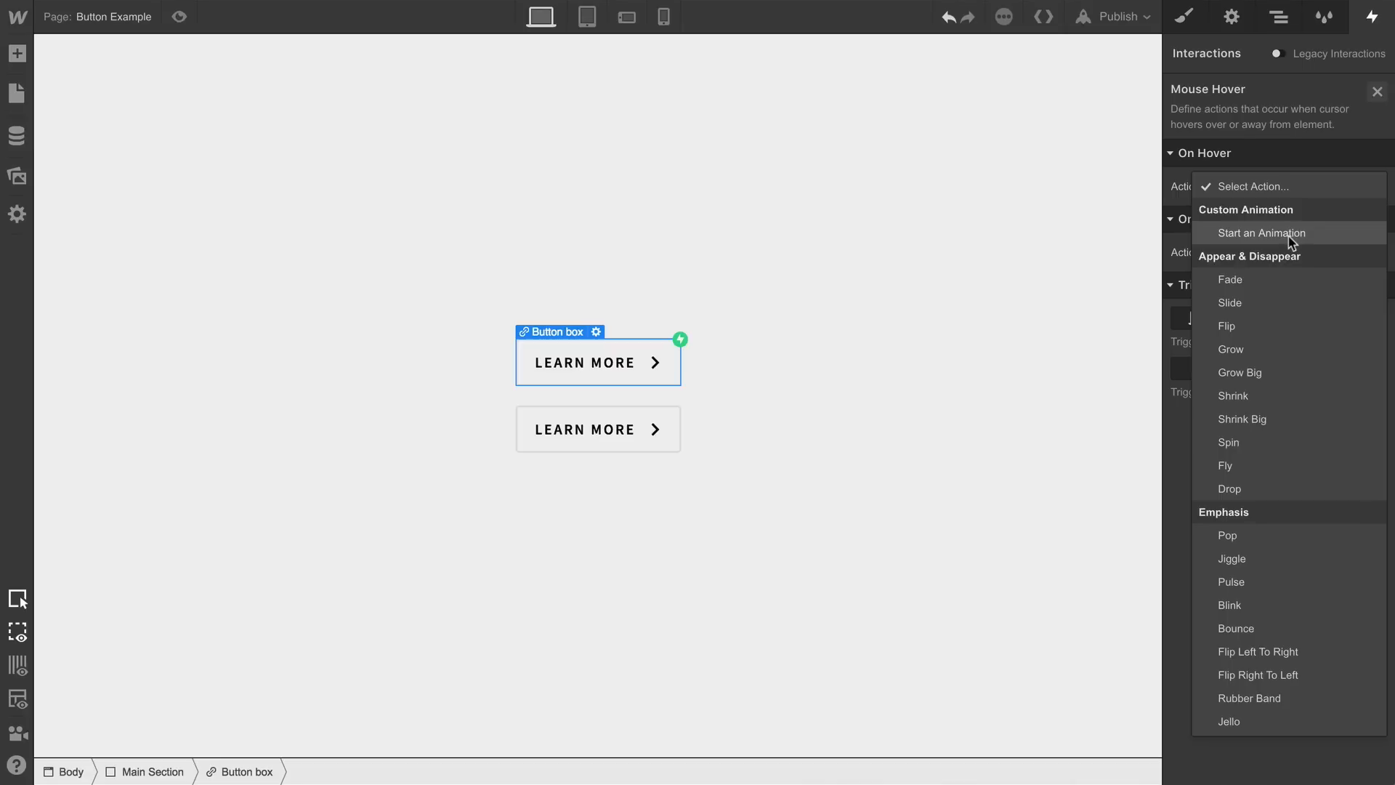
# Start a new timed animation 'Arrow move out' on hover with a Move action on the Button arrow
pyautogui.click(1258, 233)
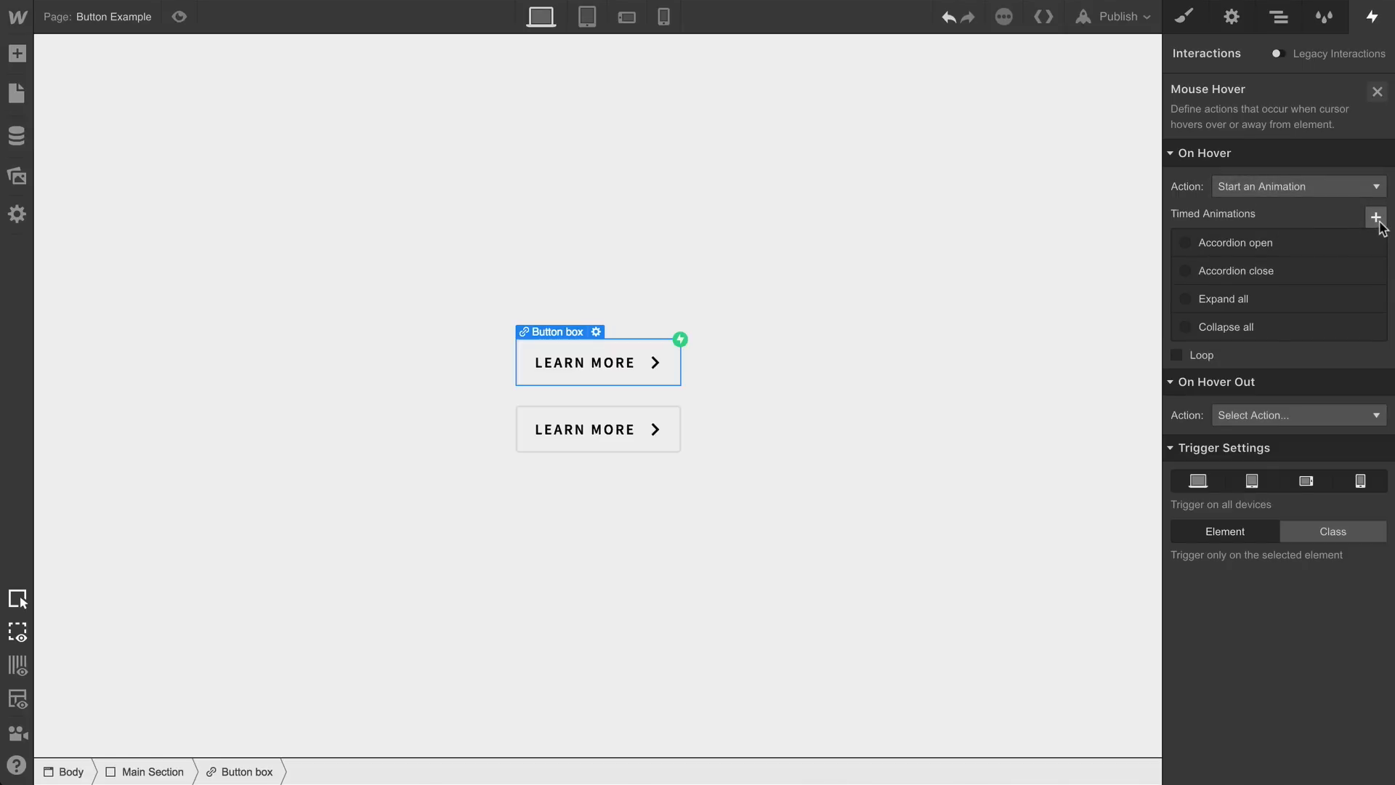
pyautogui.click(1376, 216)
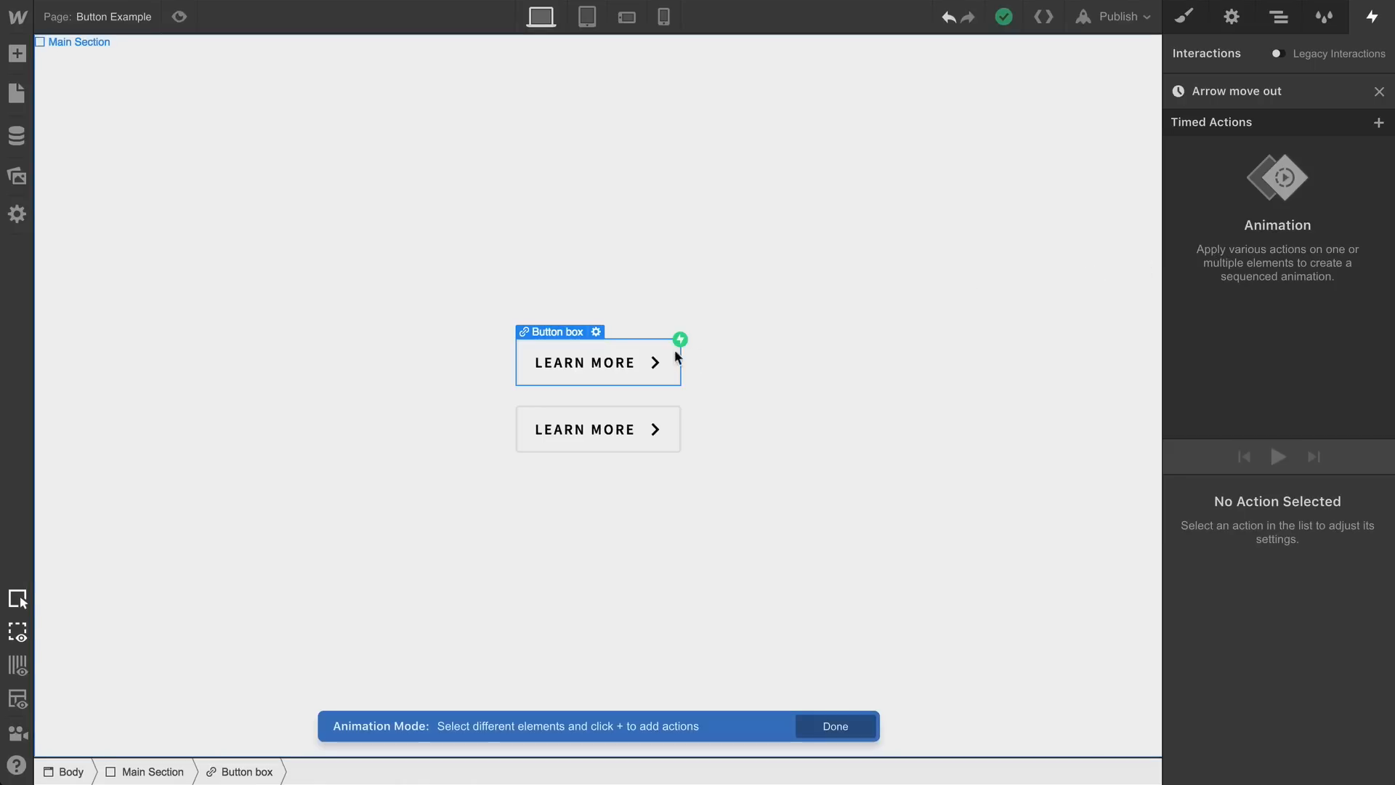
pyautogui.click(656, 362)
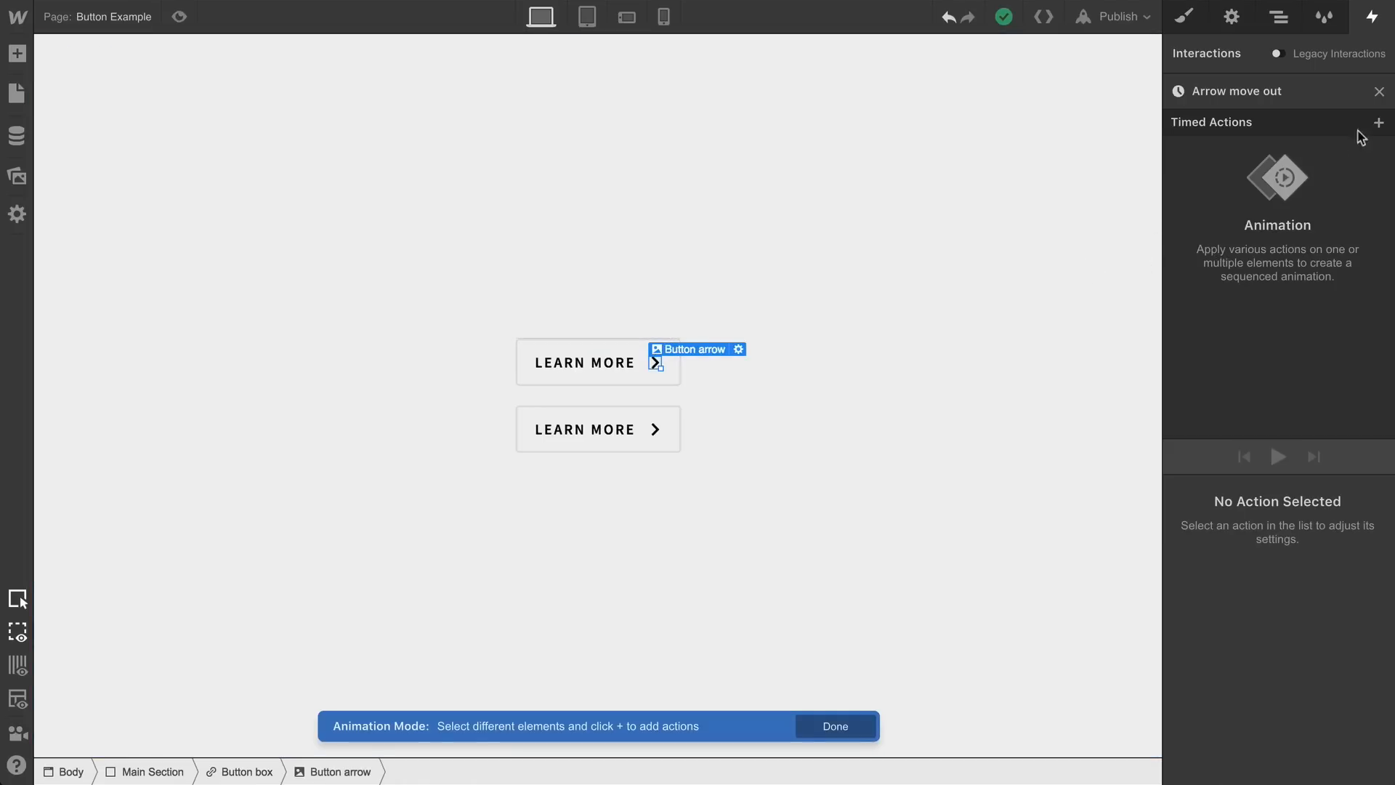
pyautogui.click(1380, 123)
pyautogui.write('6')
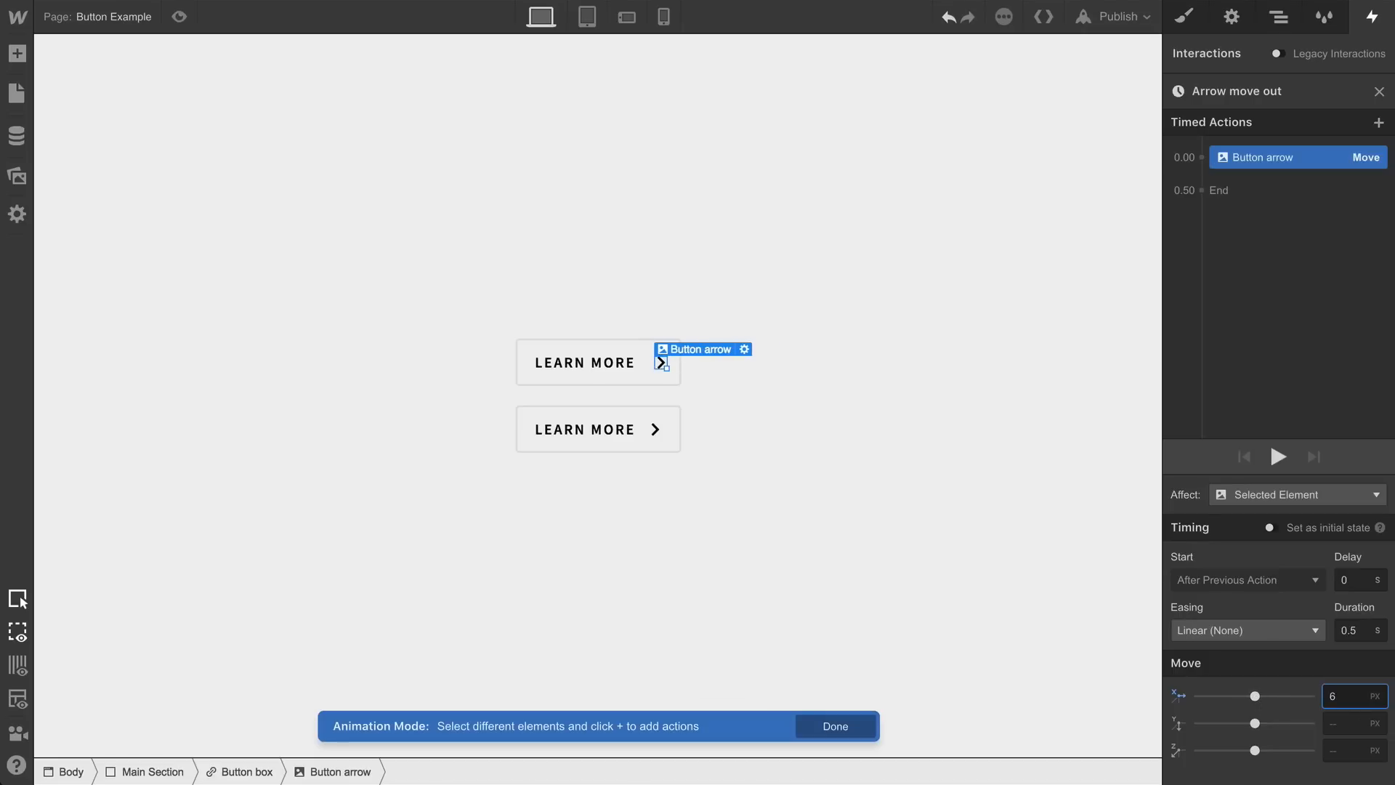
# Give the arrow's 6 px move In Out Cubic easing and a 0.2 s duration
pyautogui.click(1245, 629)
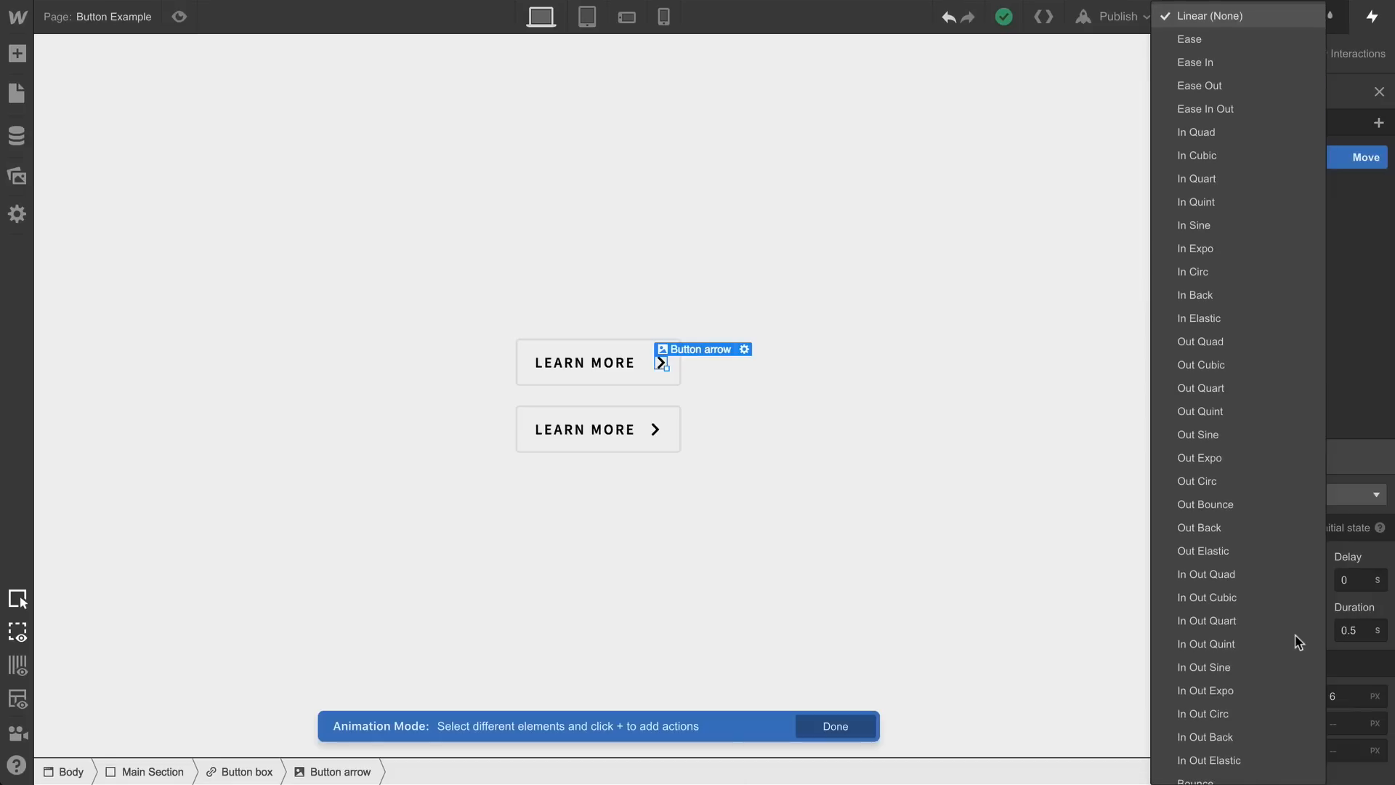
pyautogui.click(1206, 597)
pyautogui.write('0.2')
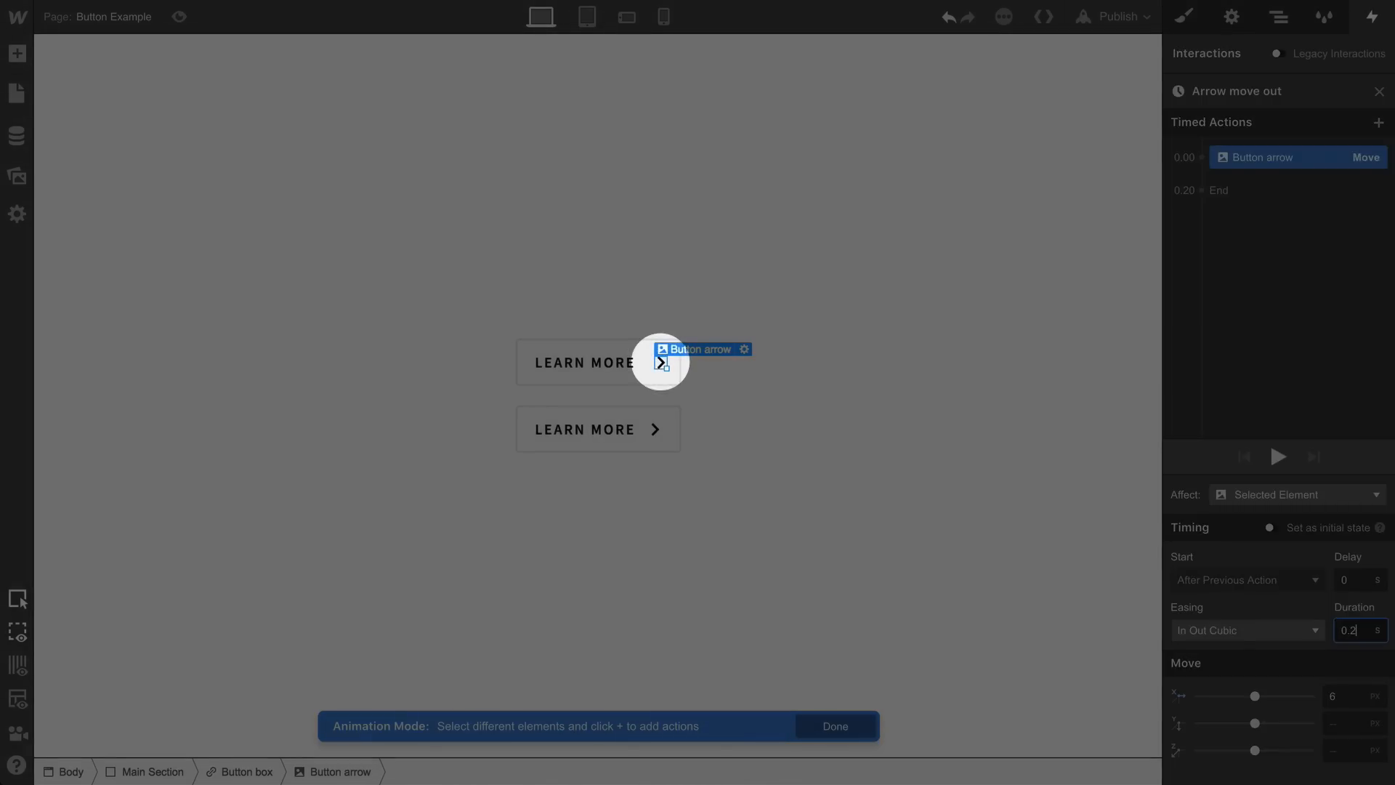
pyautogui.moveTo(653, 429)
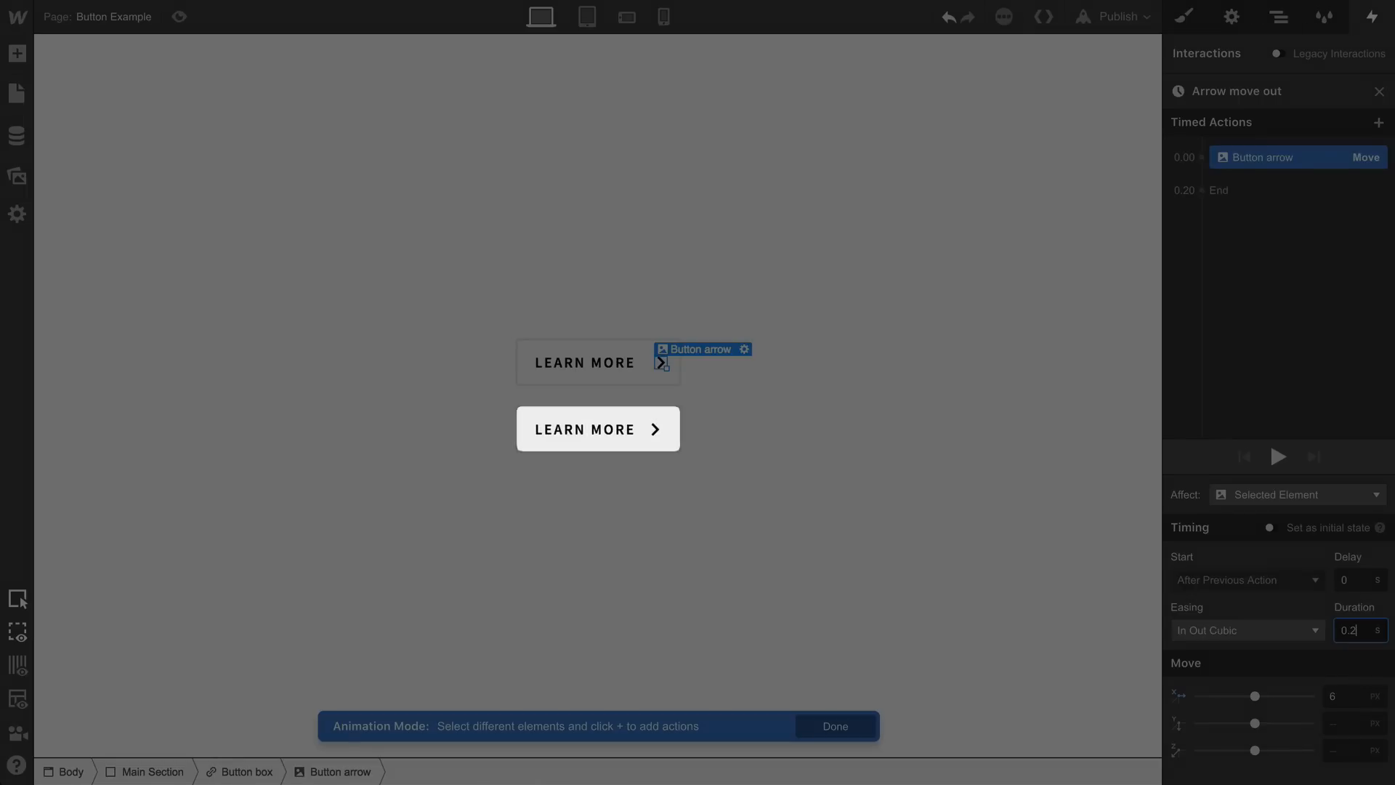
pyautogui.moveTo(660, 362)
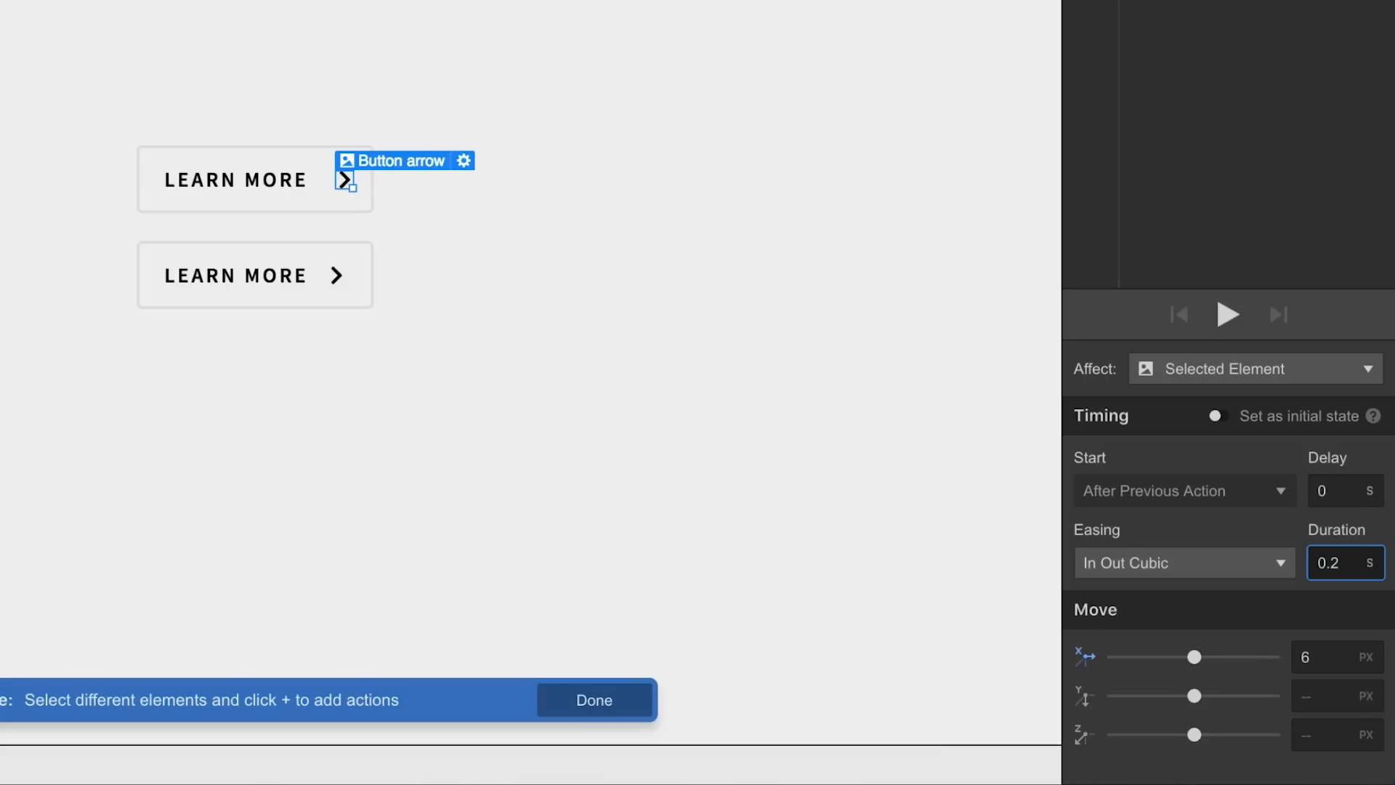
pyautogui.moveTo(1315, 516)
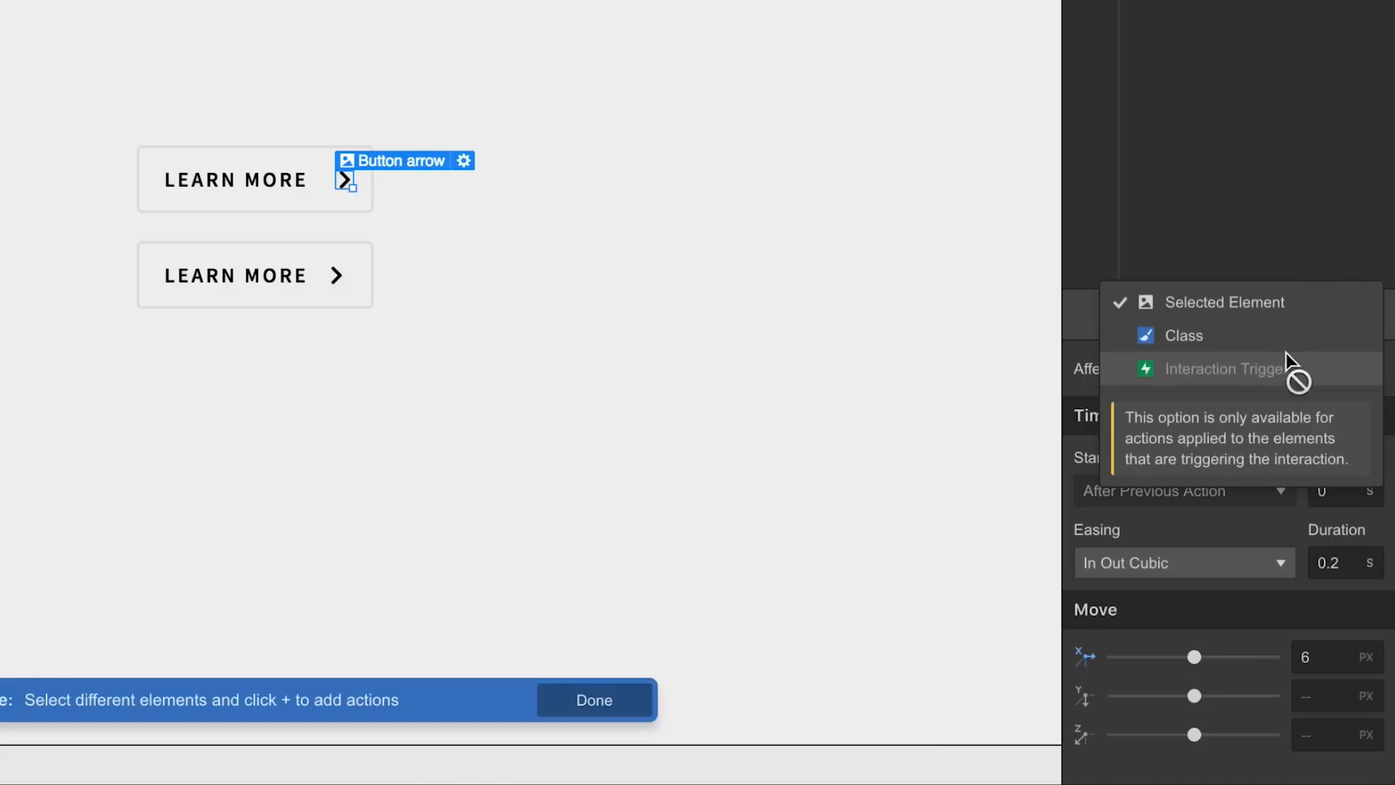
pyautogui.moveTo(1290, 338)
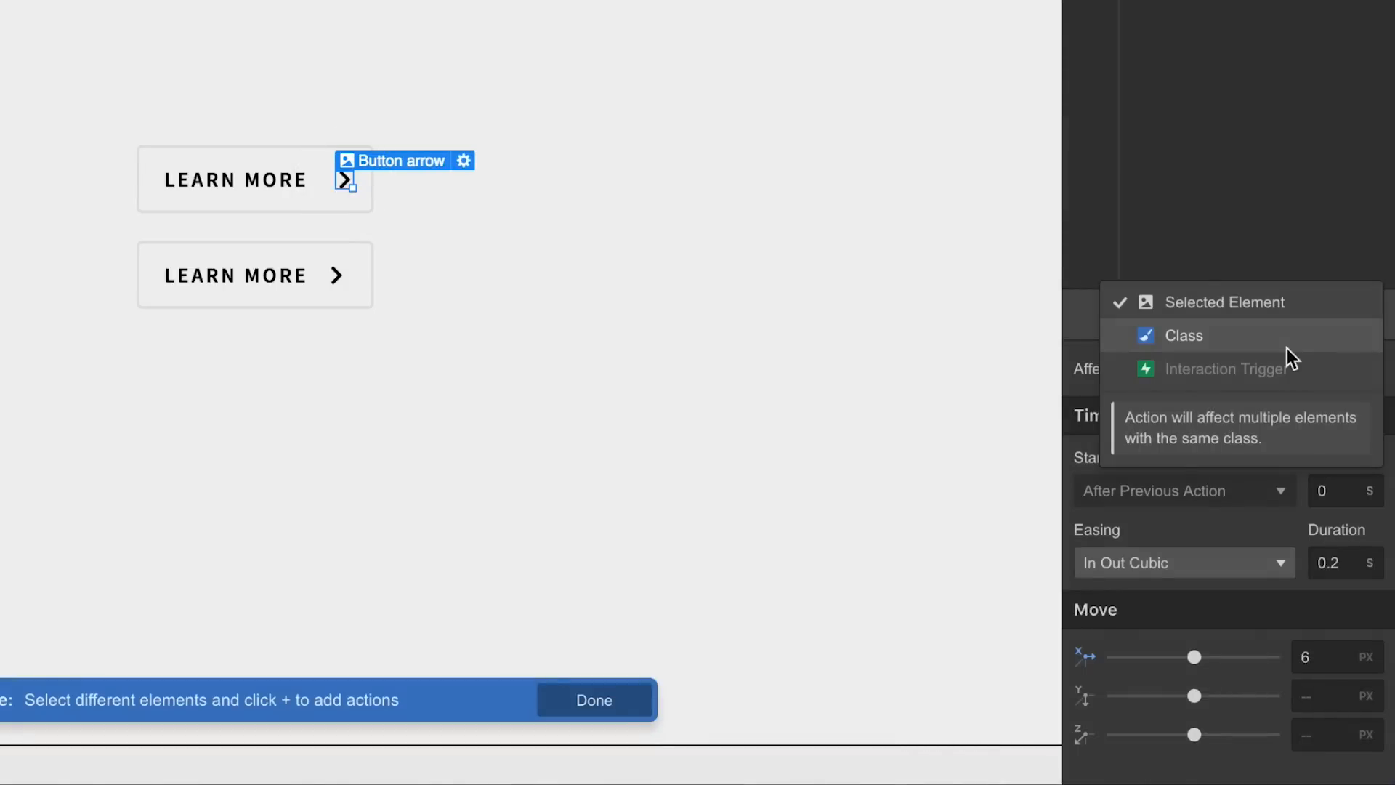
# Target the move by Class, limited to only children with this class inside the hovered button
pyautogui.click(1183, 335)
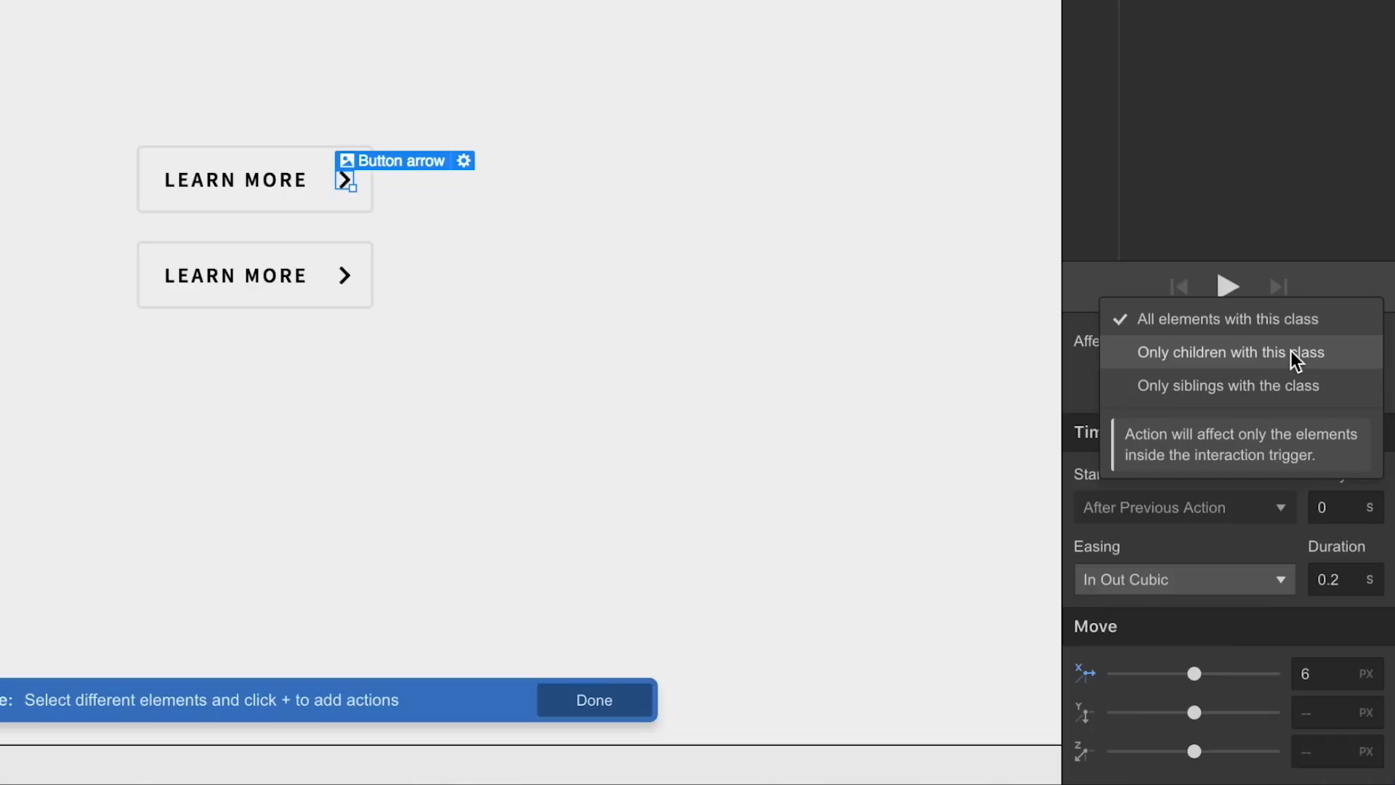
pyautogui.click(1226, 318)
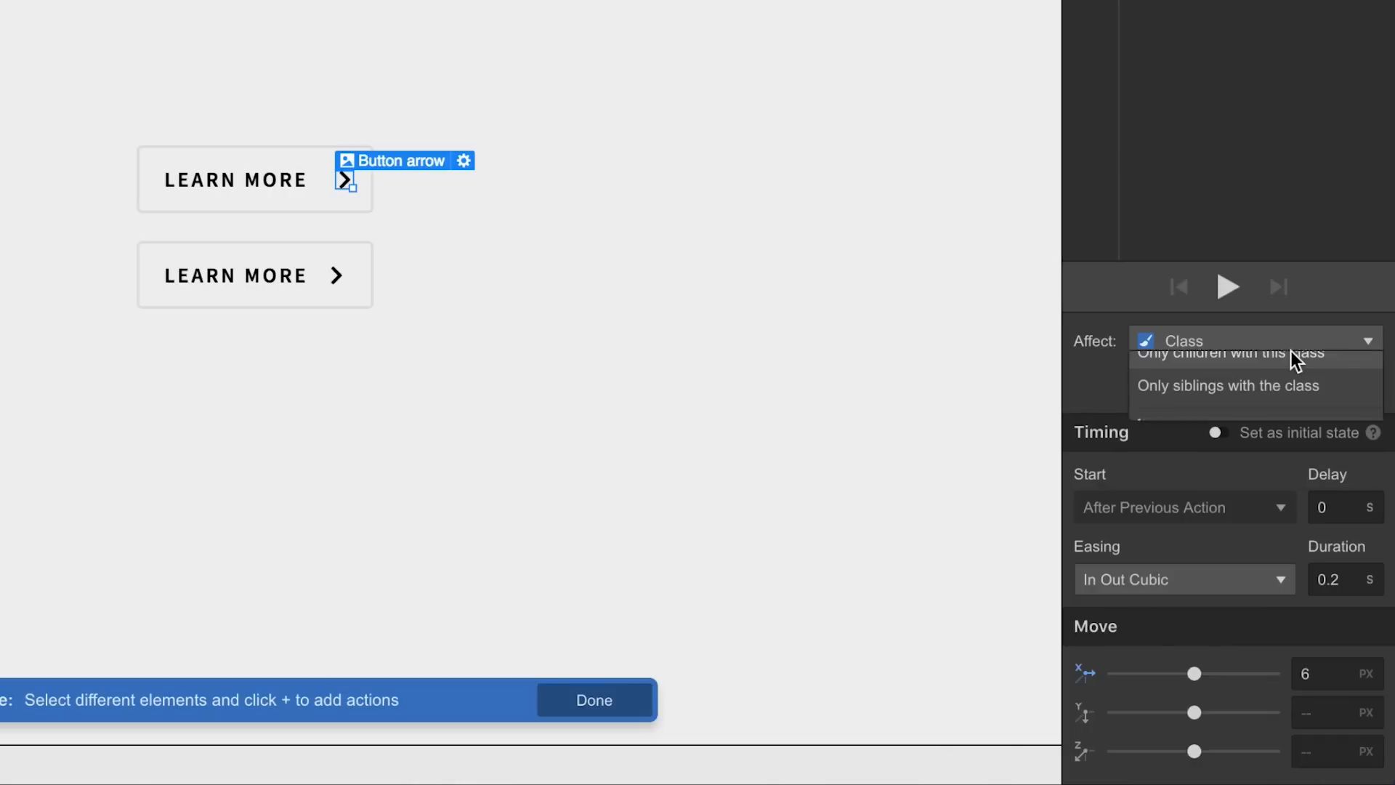
pyautogui.click(1231, 355)
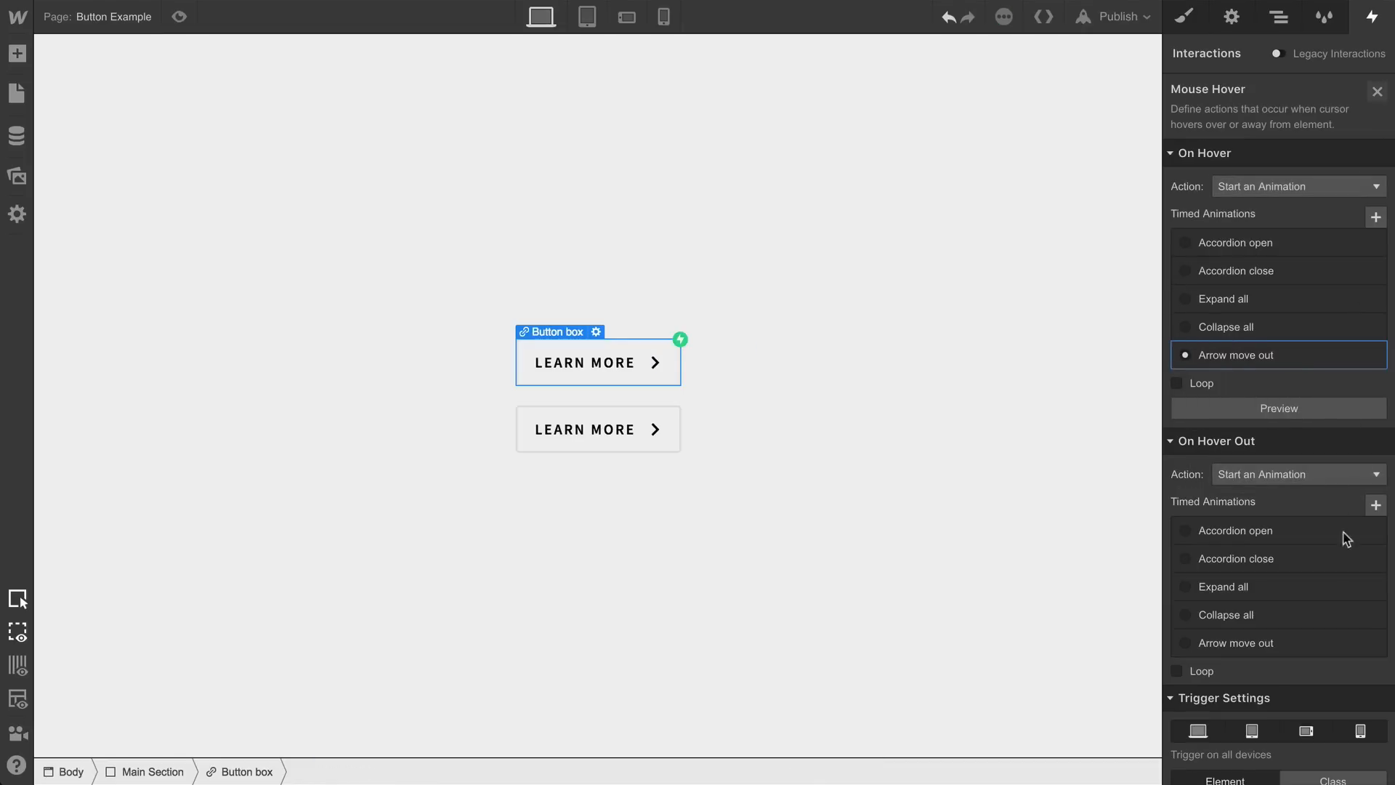
# Duplicate Arrow move out, assign 'Arrow move out 2' to hover out and start editing it
pyautogui.click(1370, 642)
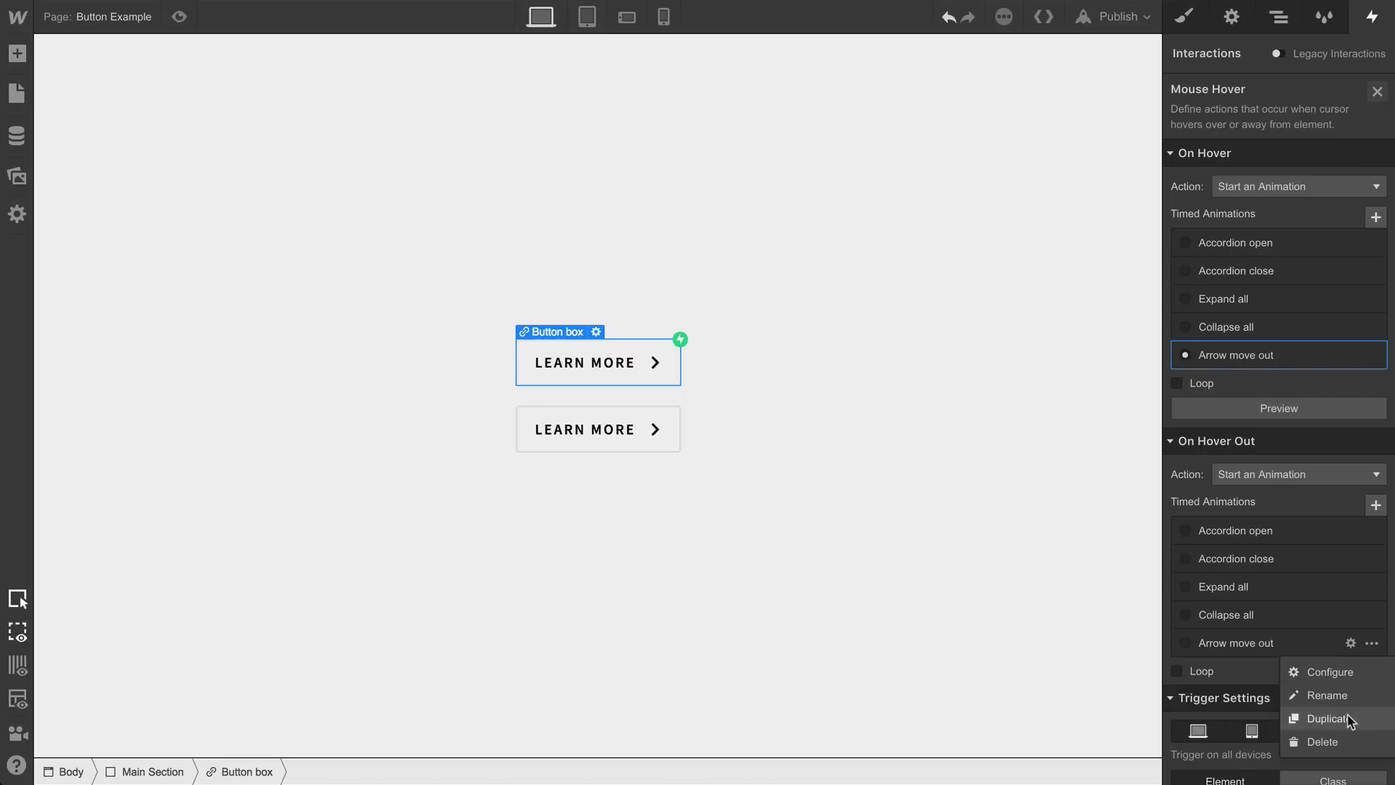
pyautogui.click(1326, 718)
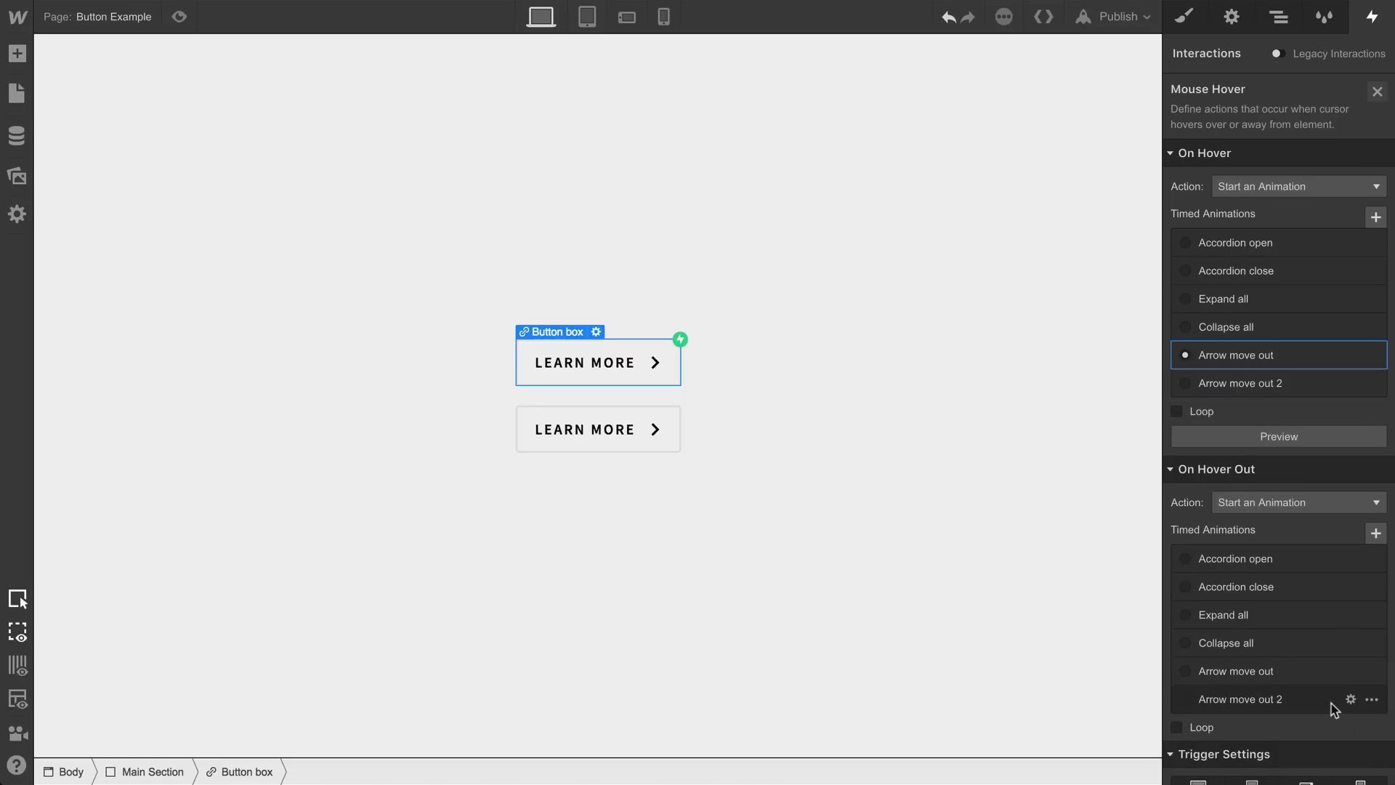
pyautogui.click(1239, 699)
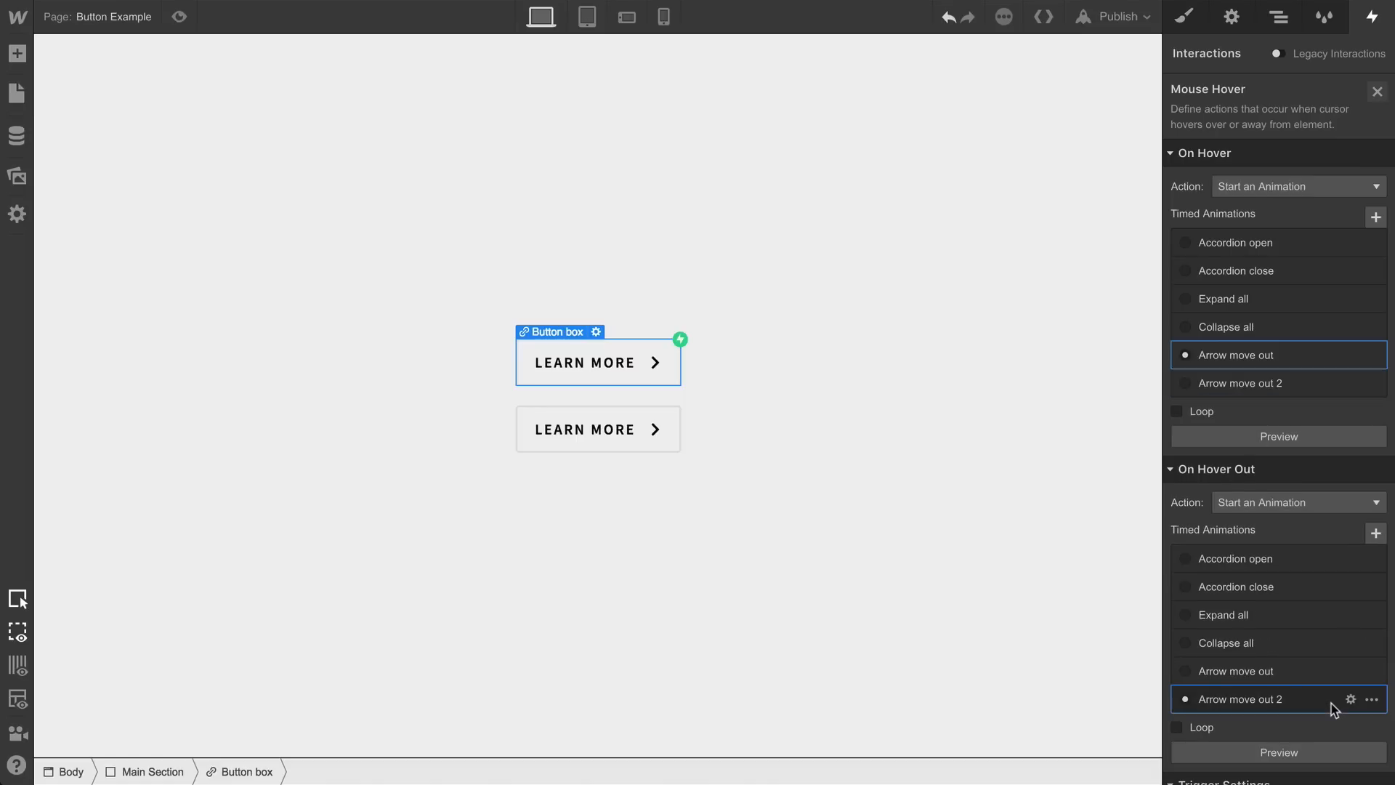
pyautogui.click(1349, 699)
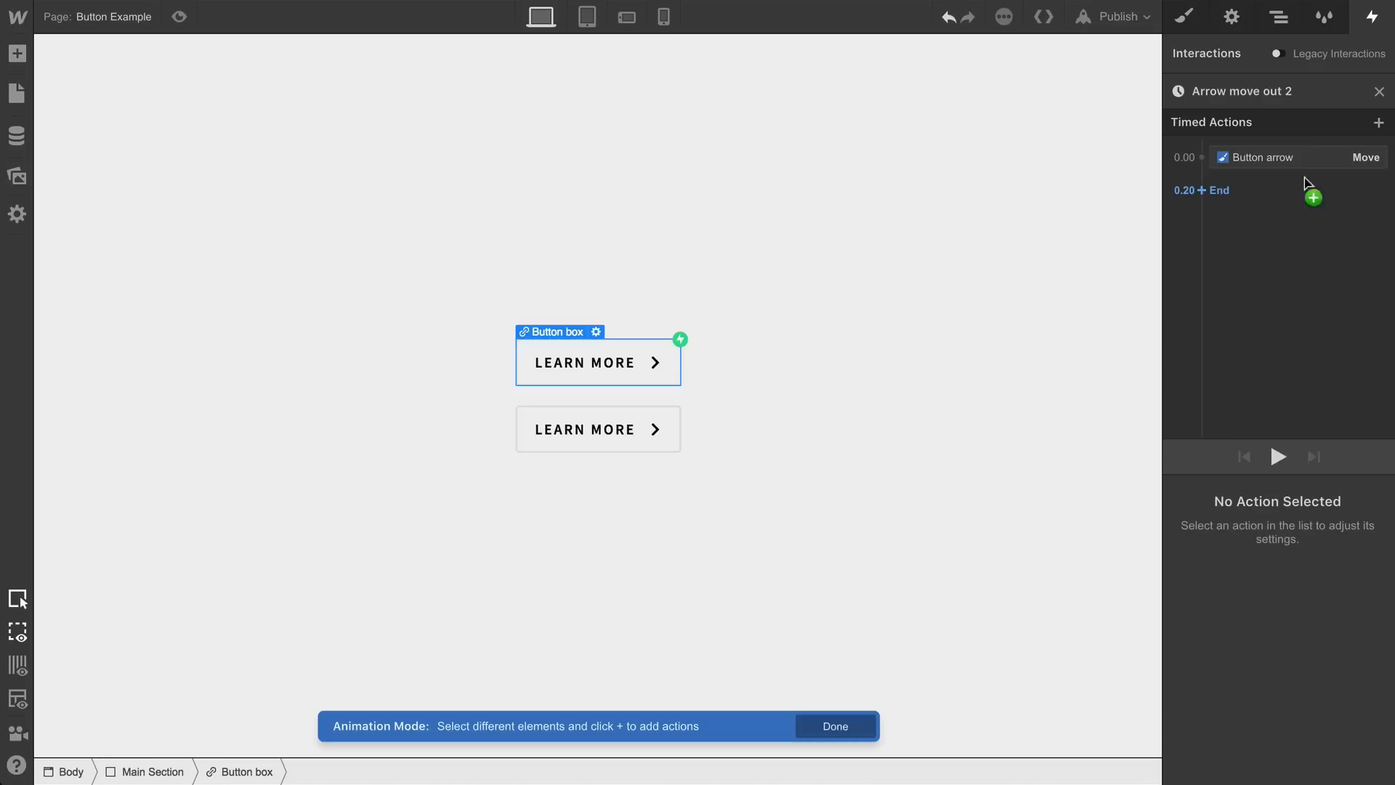
# Rename the copy to 'Arrow move back' and edit its Button arrow X move distance
pyautogui.click(1239, 90)
pyautogui.write('back')
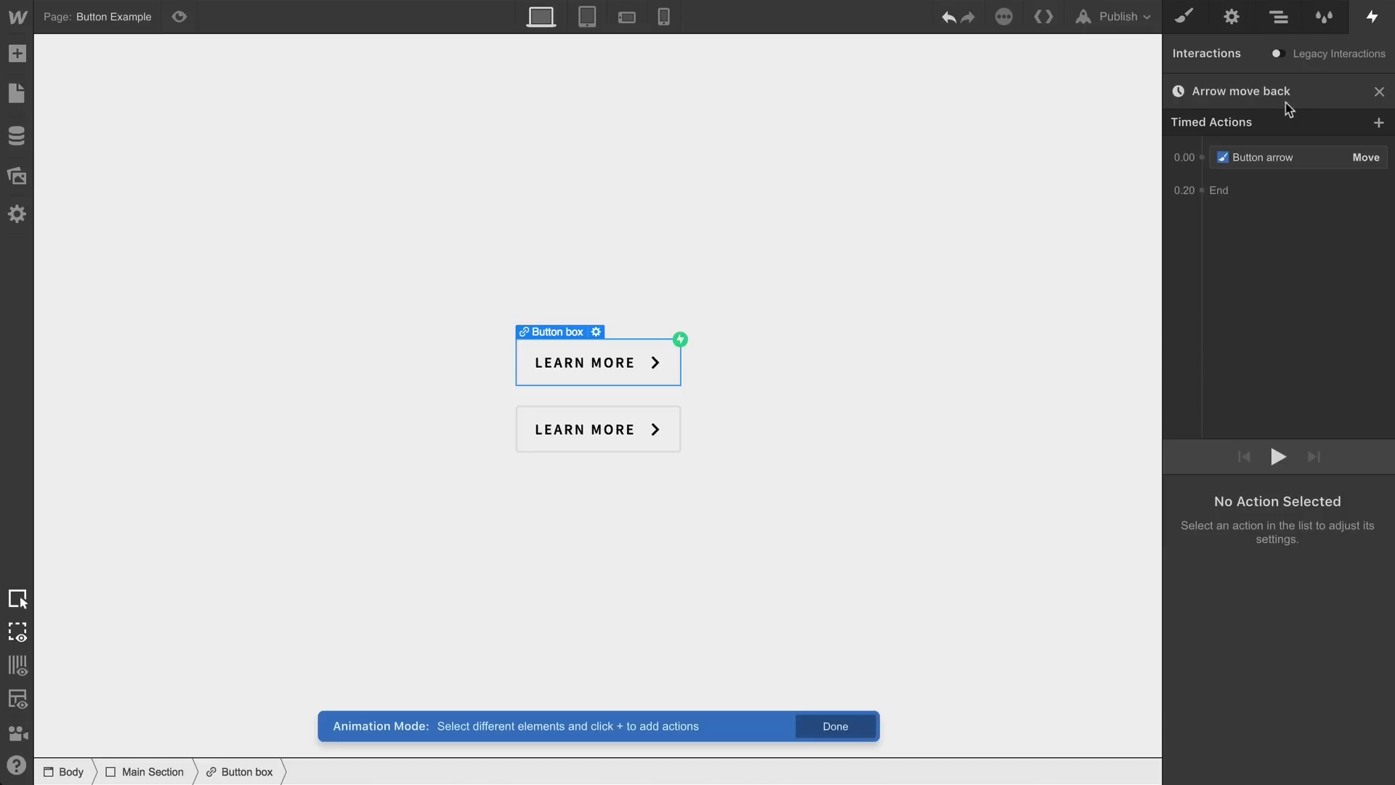
pyautogui.click(1294, 157)
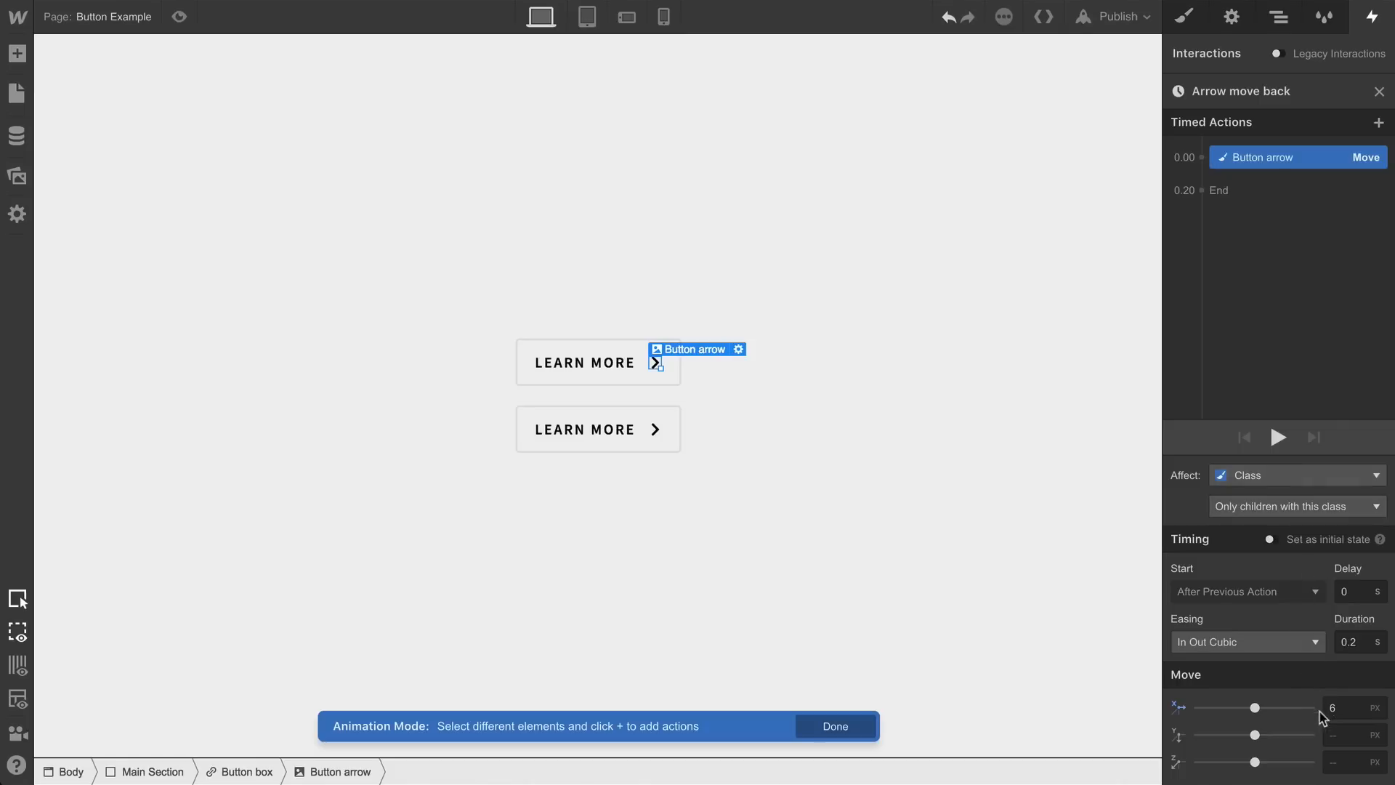
pyautogui.click(1352, 708)
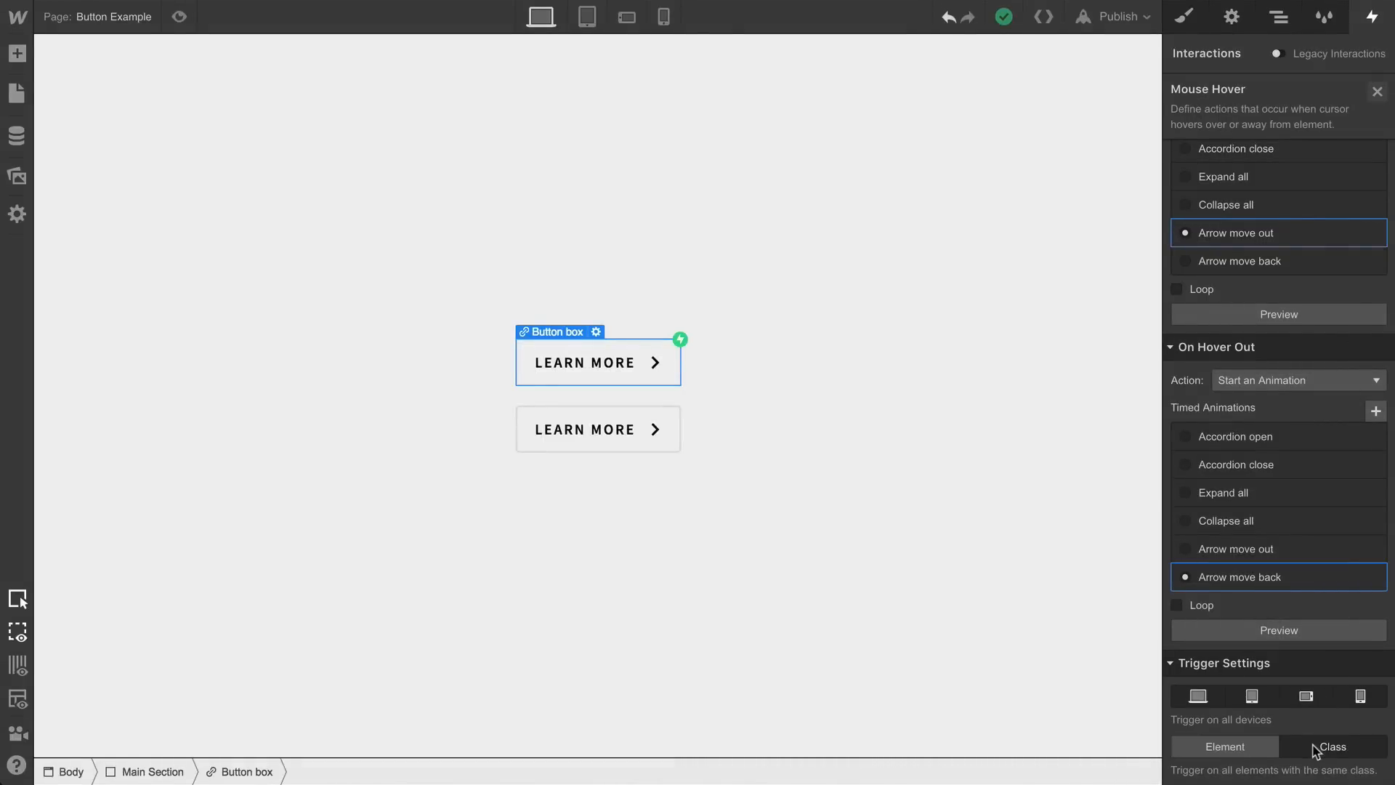
# Set the hover trigger to fire on all elements with the Button box class
pyautogui.click(1332, 745)
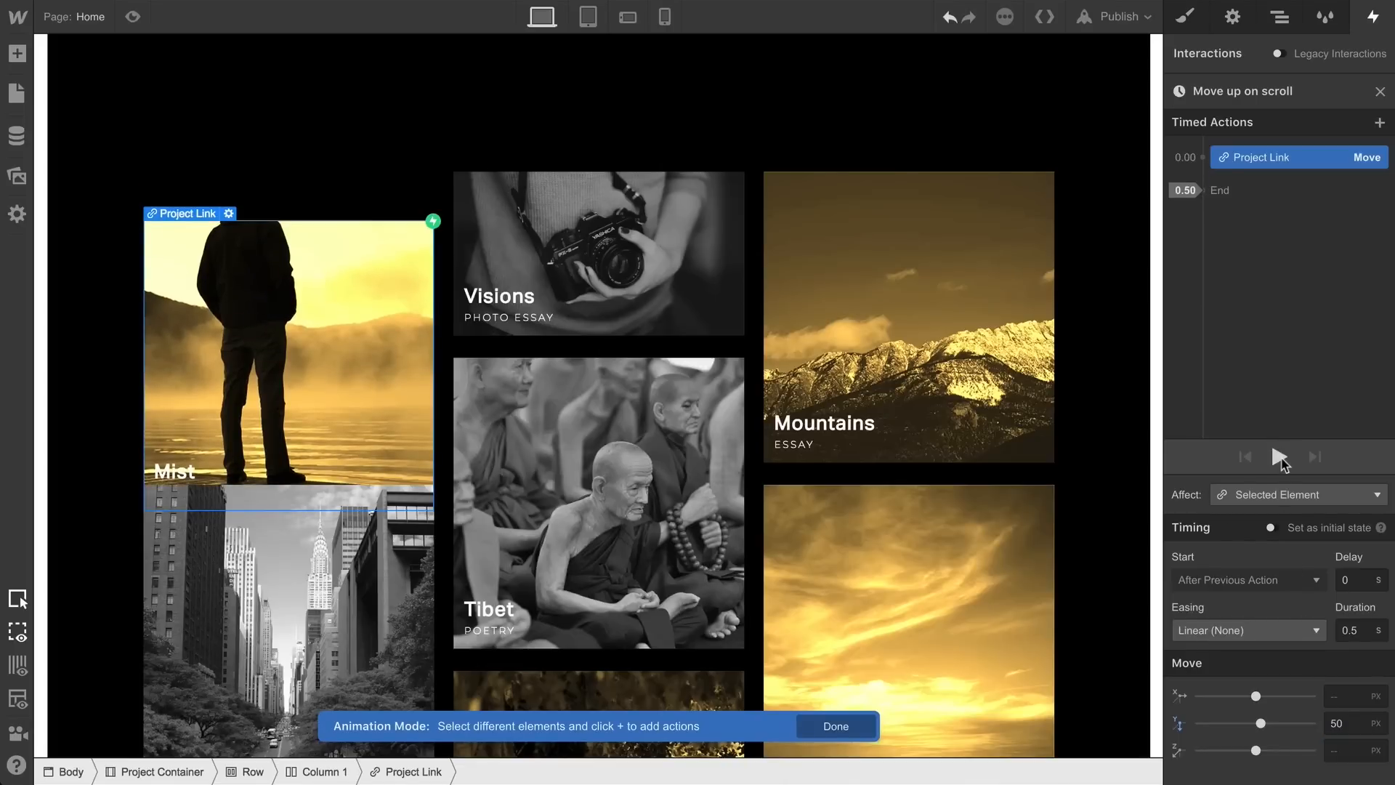
# Preview the Home page live with its project grid
pyautogui.click(834, 726)
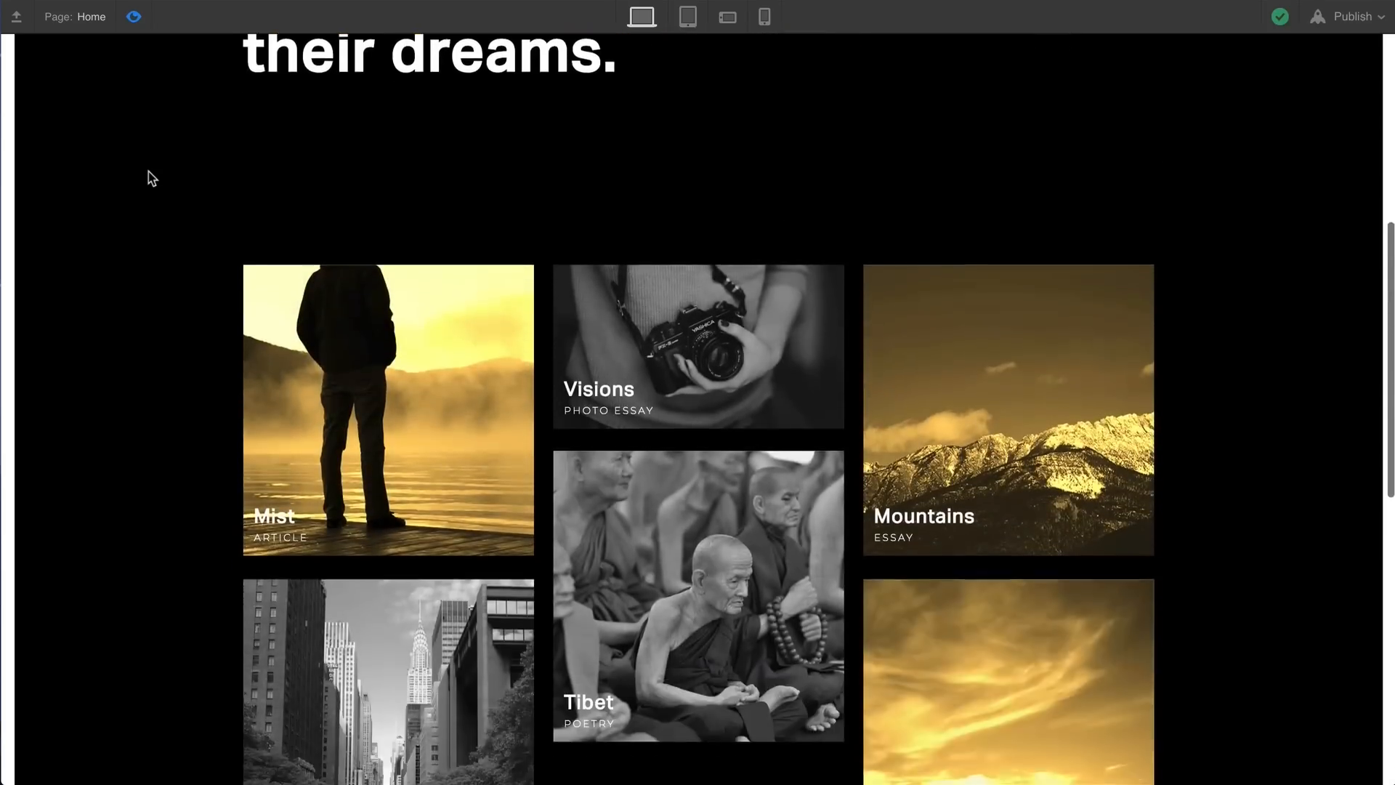